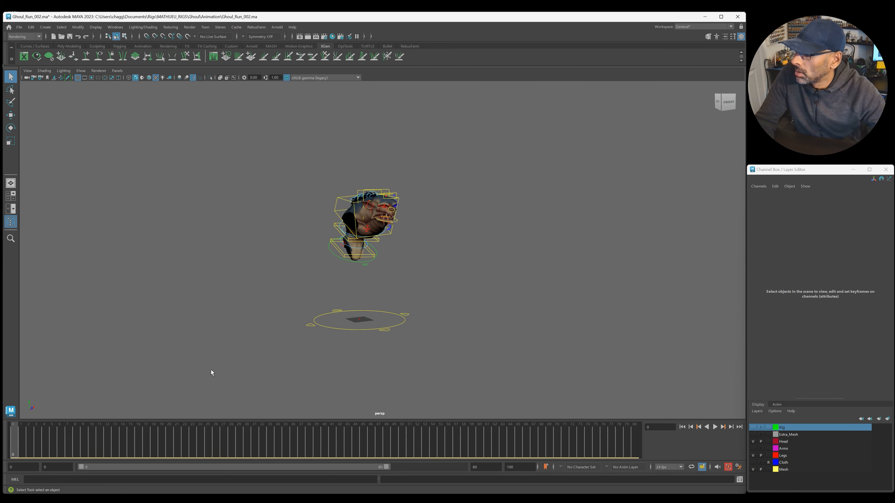
Review the bouncing-ball demo from the side view with the ball deselected and the timeline scrubbed.
drag(211, 373, 378, 311)
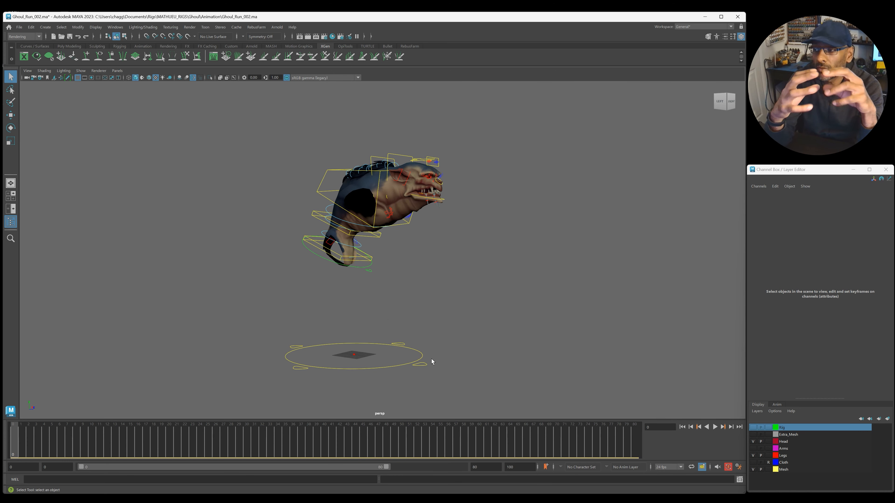
mouse_move(428, 357)
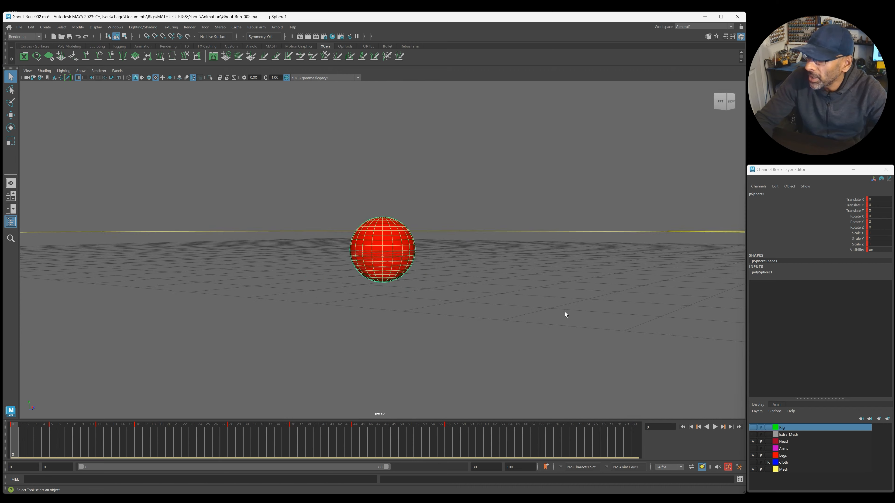
click(715, 427)
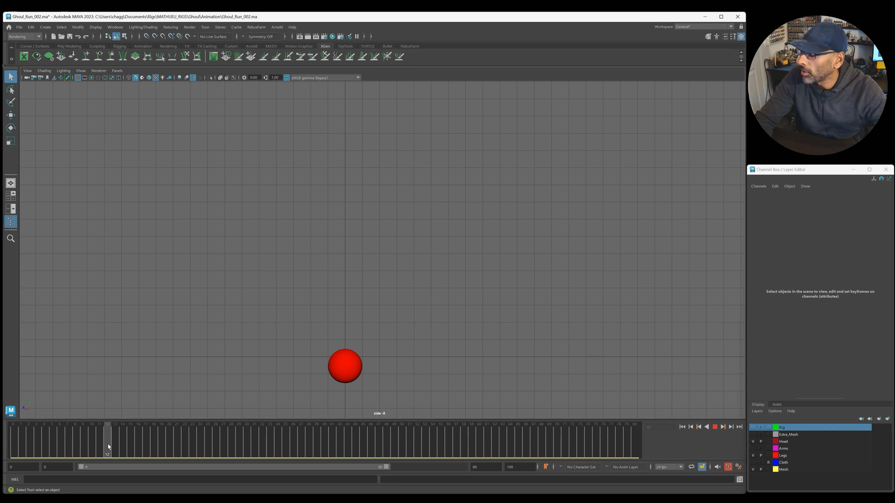
click(714, 426)
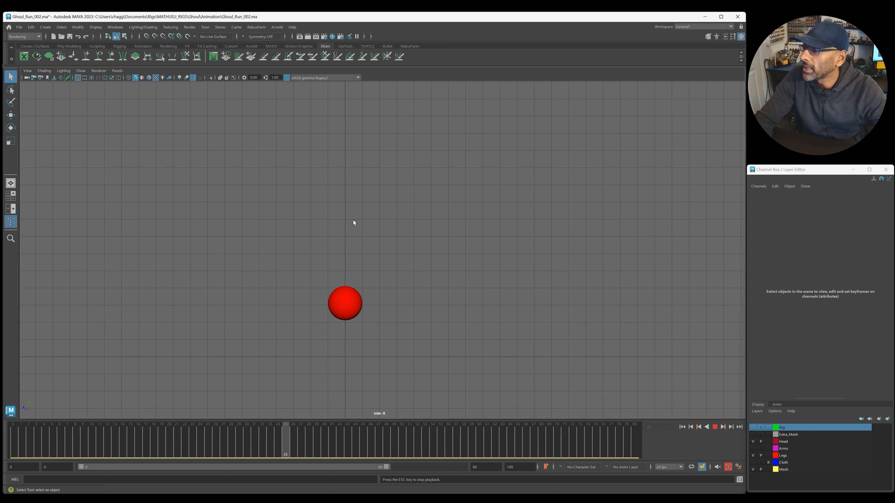
click(345, 303)
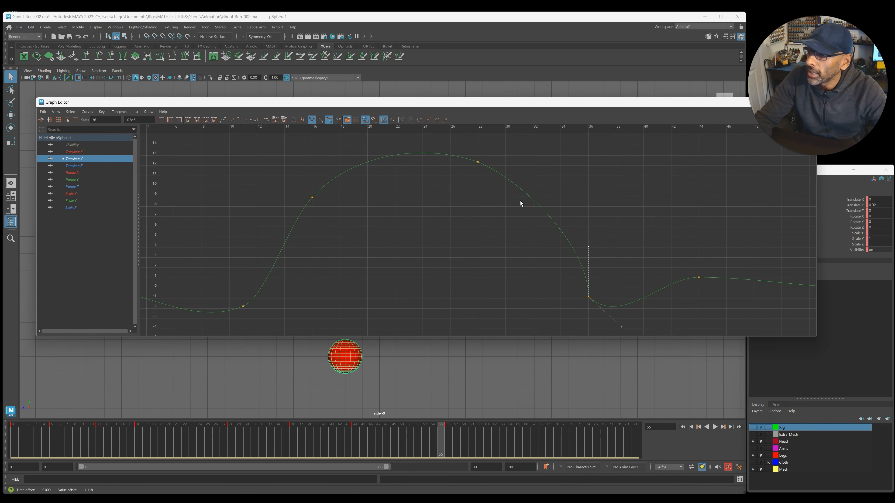
mouse_move(511, 199)
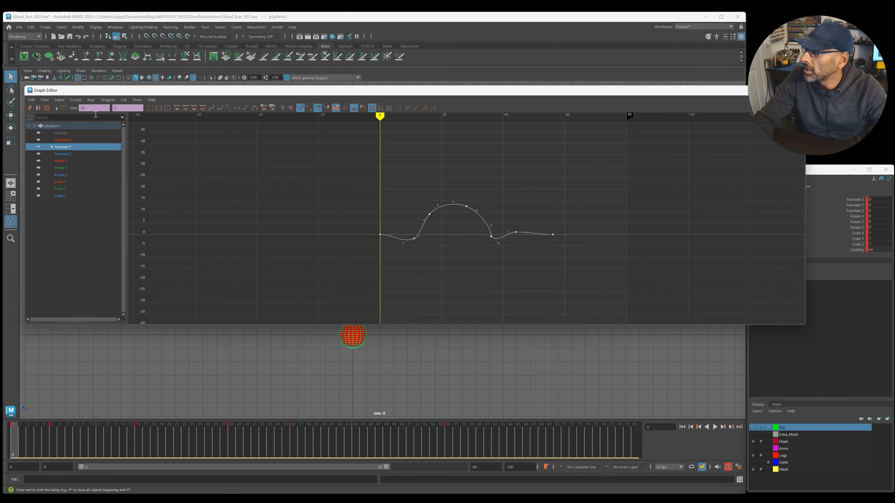
Review the ball's Translate Y curve in the Graph Editor and return to the ghoul rig scene.
click(31, 99)
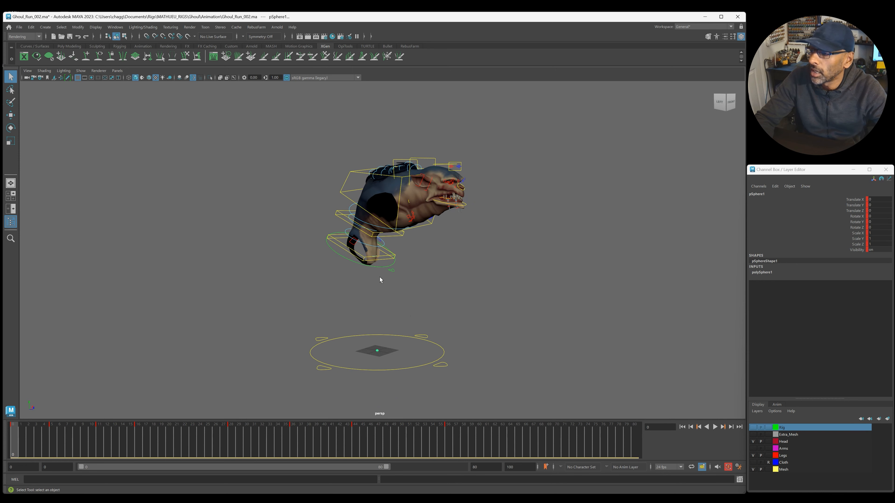
mouse_move(371, 277)
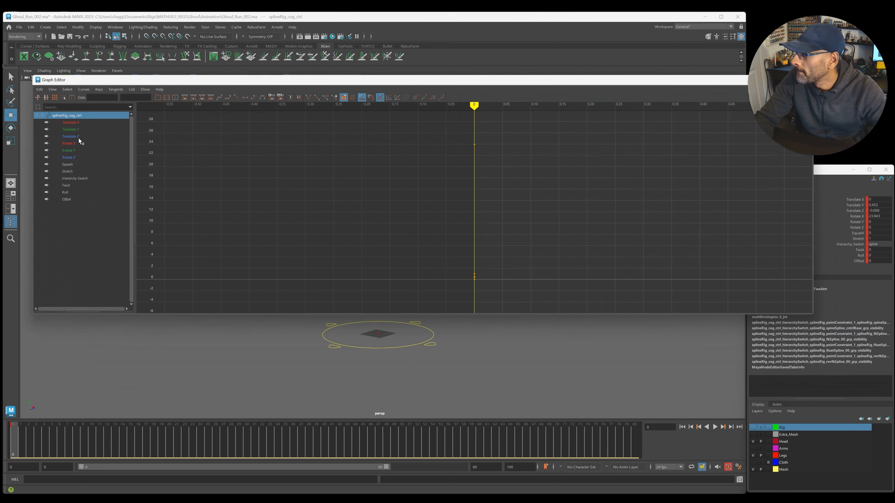
Stretch splineRig_cog_ctrl's Translate Y keys into a taller jump curve, then return to frame 0.
click(39, 89)
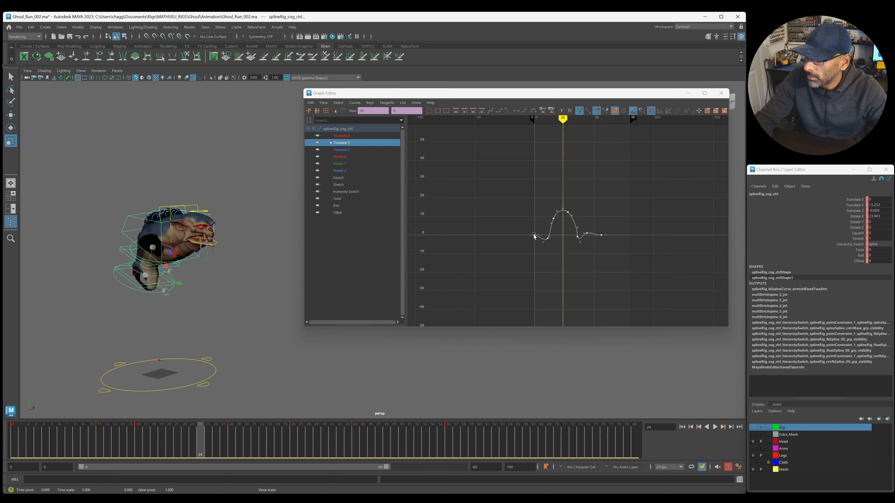
drag(562, 211, 562, 145)
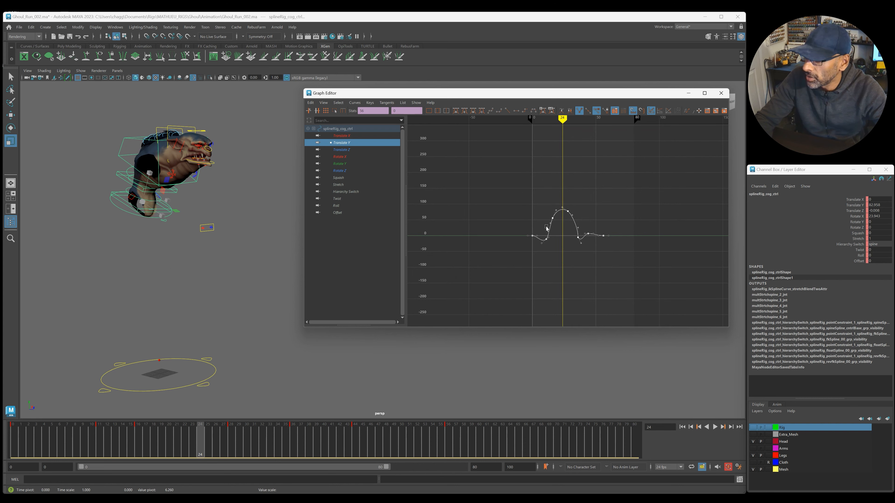
drag(562, 209, 562, 208)
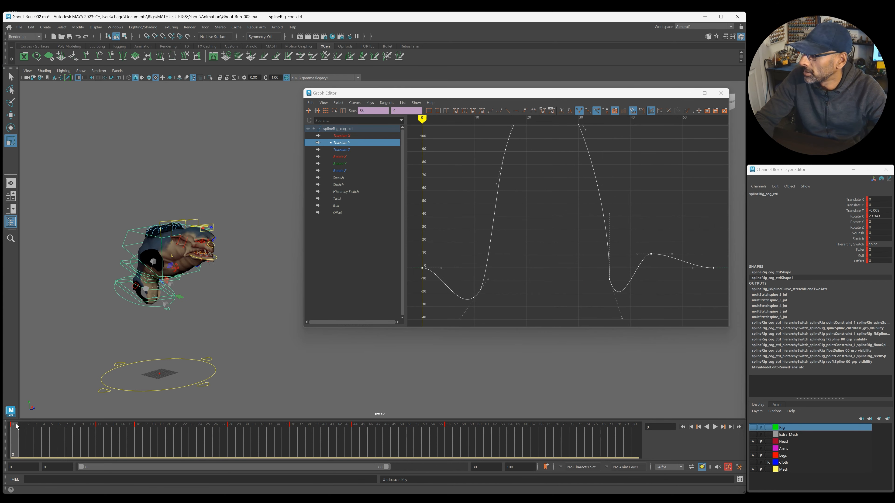
click(715, 426)
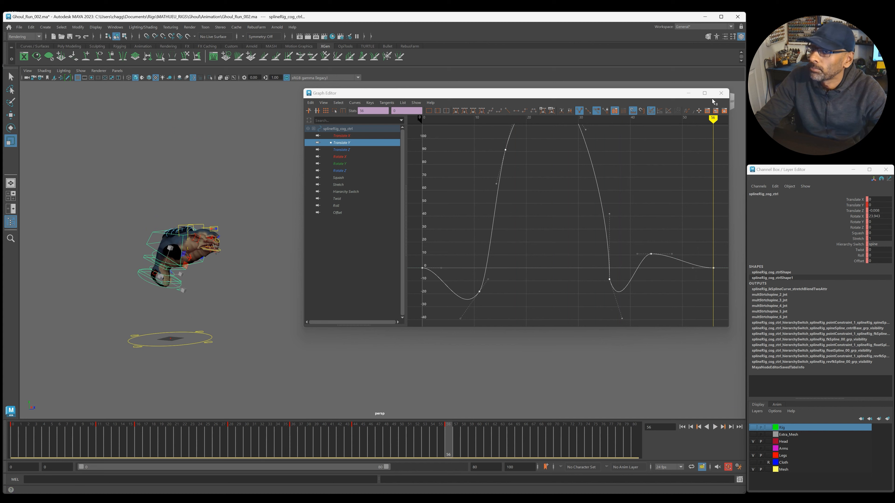
click(715, 427)
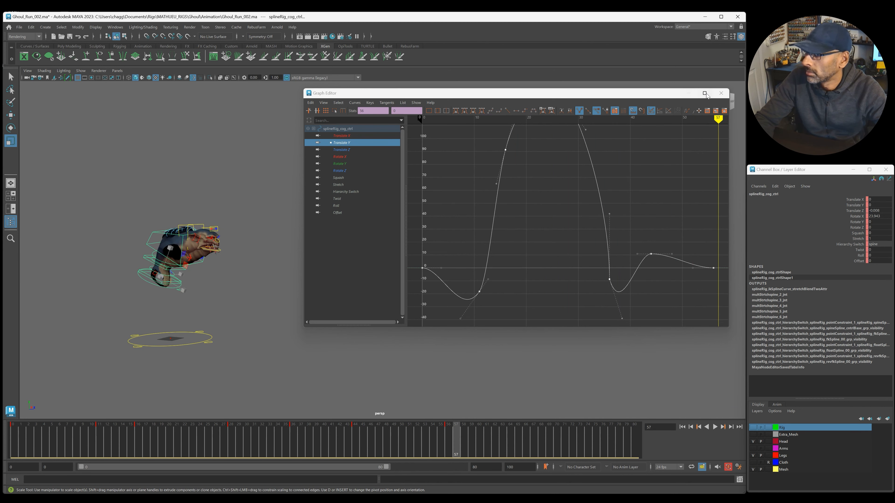
click(722, 93)
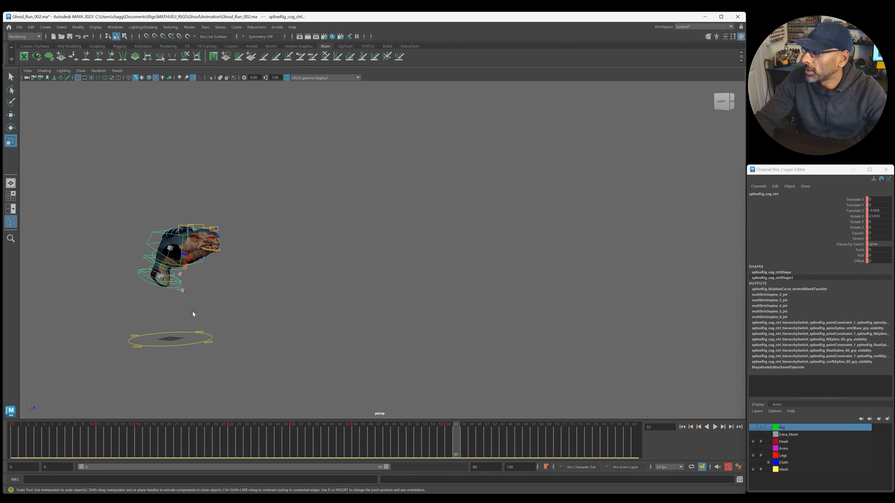
At frame 11, rotate the COG, upper spine and neck controls into a tilted torso-and-head pose.
drag(455, 440, 627, 440)
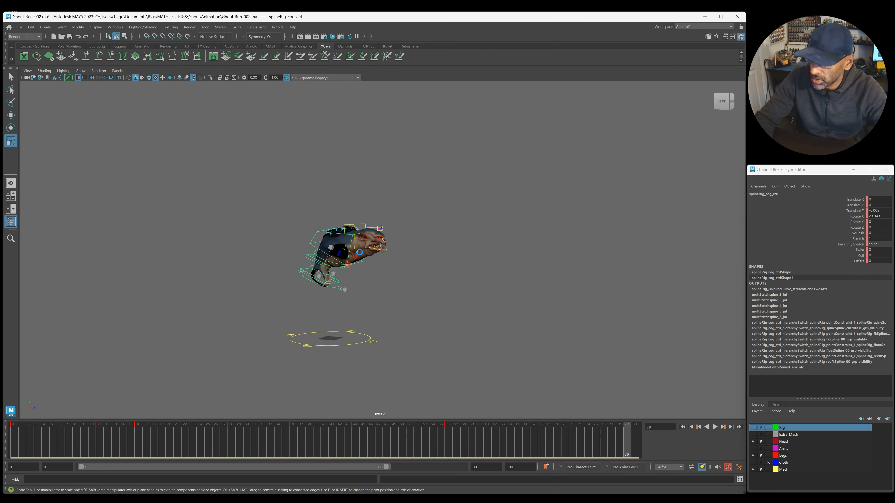
key(ctrl+s)
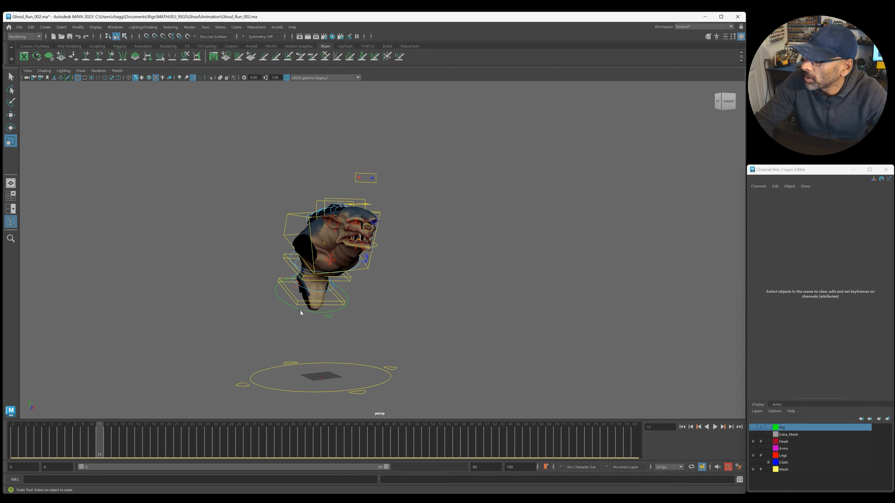
click(311, 297)
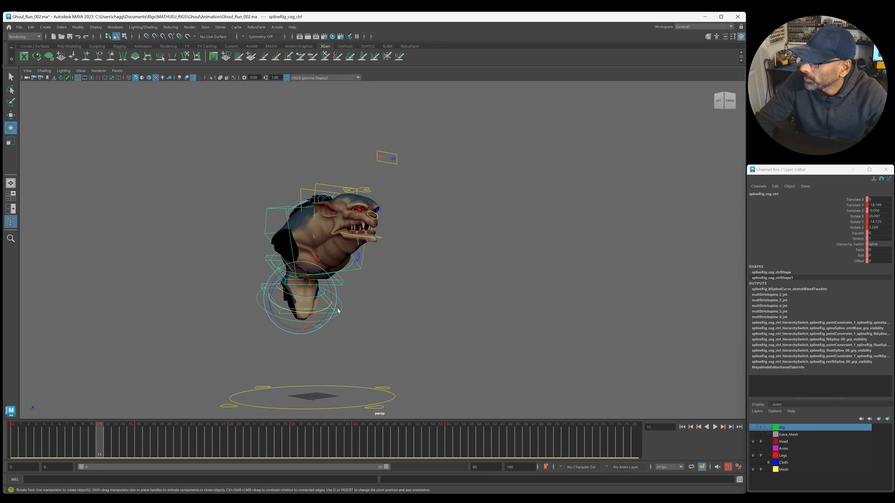
click(301, 265)
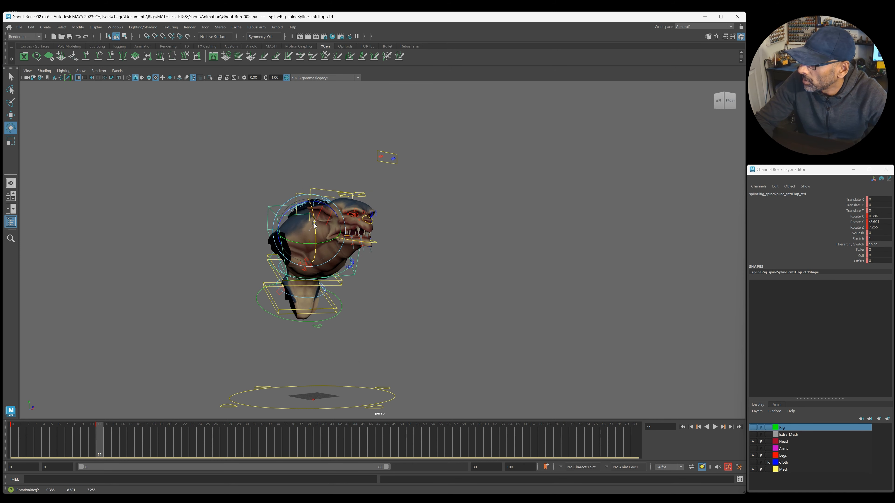
drag(320, 206, 317, 229)
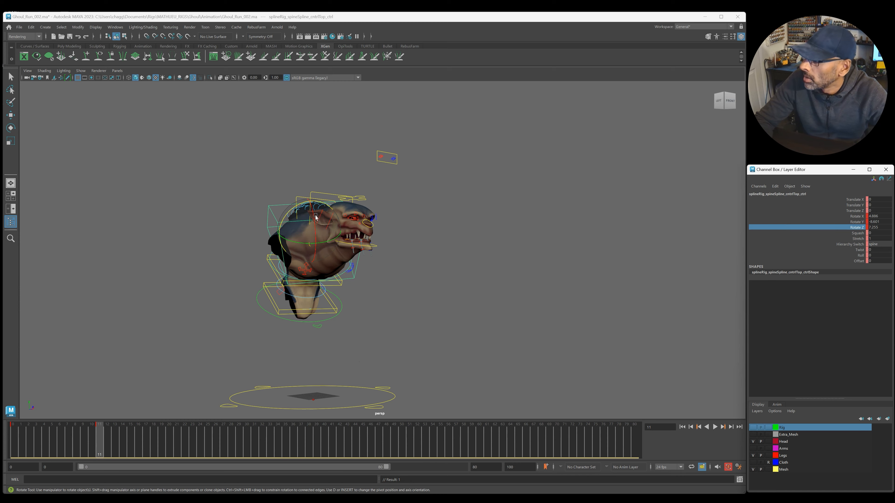
drag(314, 219, 325, 242)
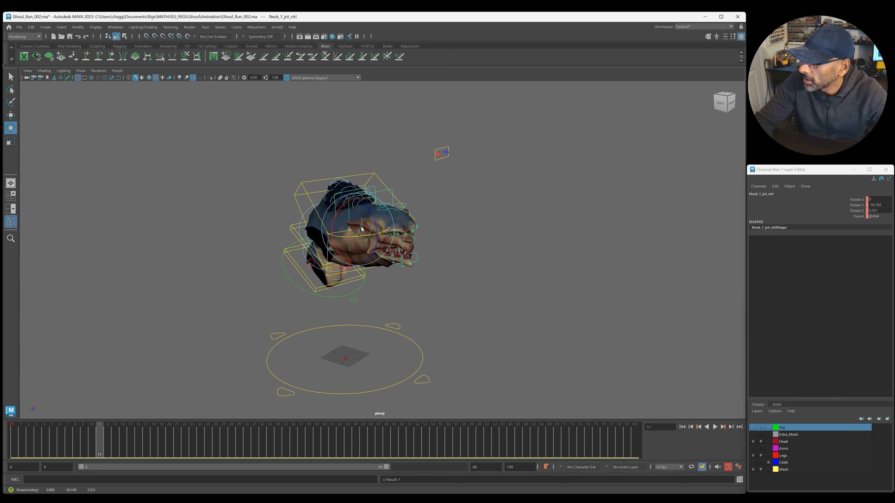
drag(363, 228, 391, 203)
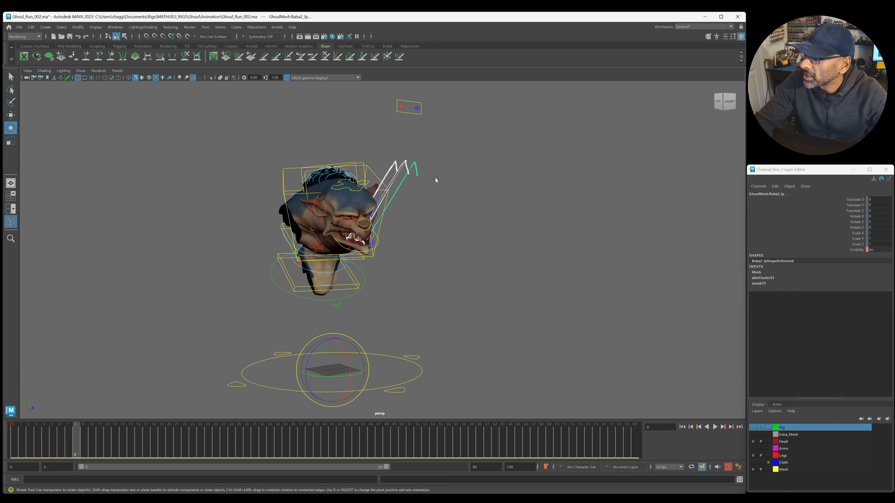
Put the saliva mesh into a new display layer named 'saliva' coloured dark blue.
click(707, 427)
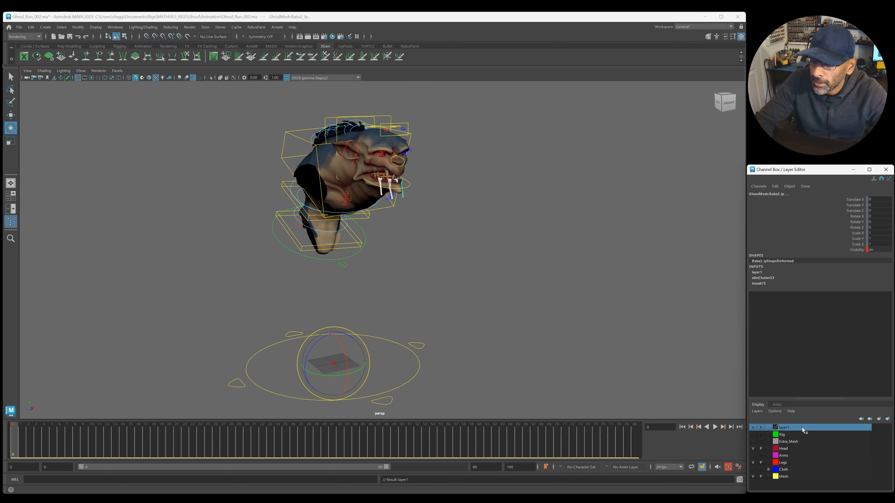
double_click(785, 427)
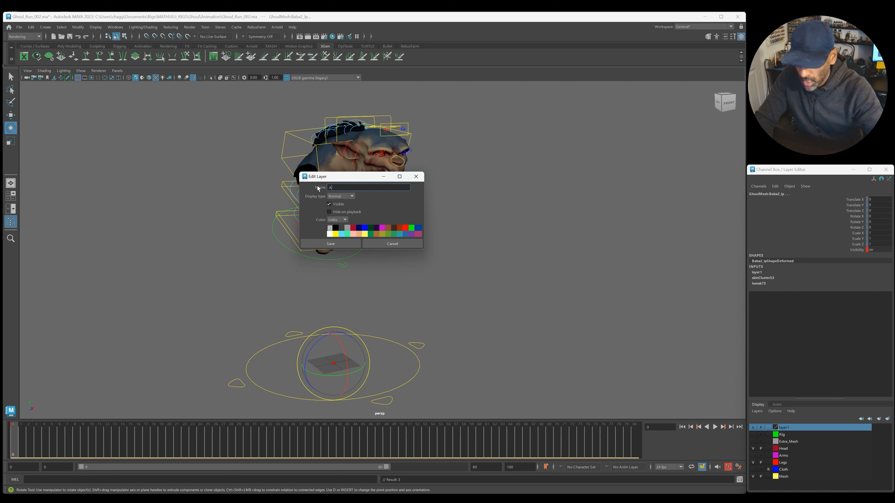
text(saliva)
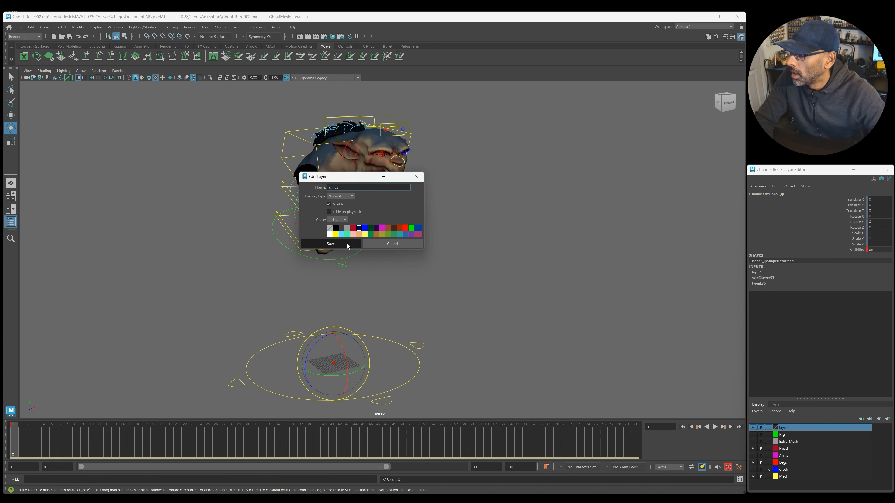
click(330, 244)
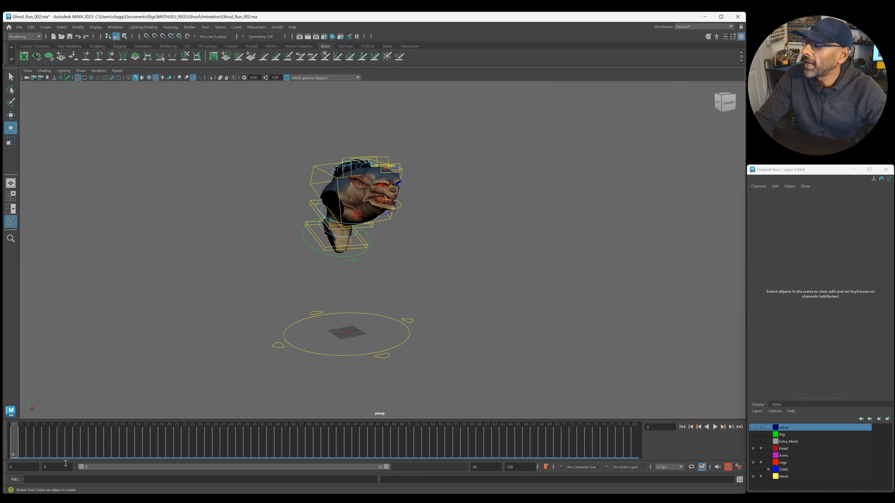
At frame 28, rotate the middle and upper spine controls so the torso bends and tilts.
click(707, 427)
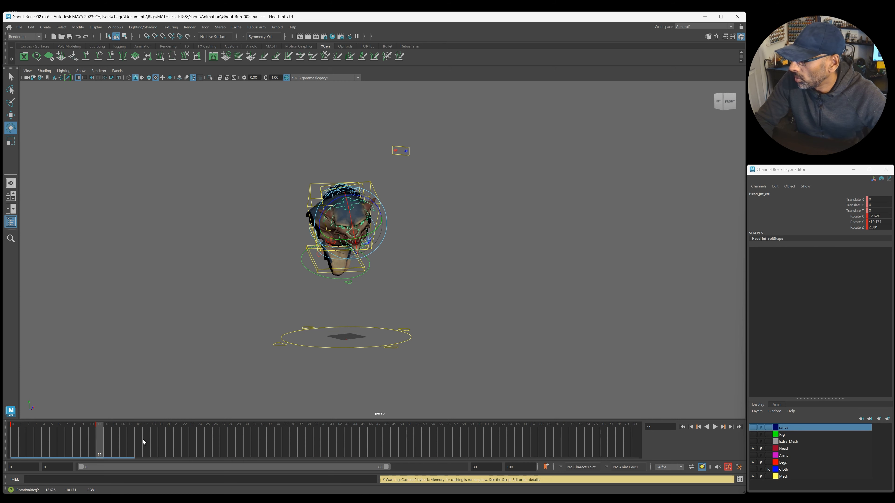
click(714, 427)
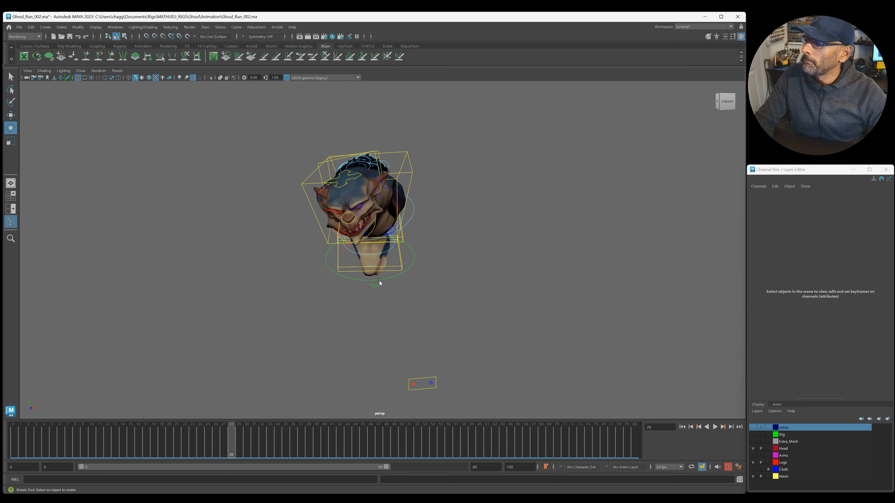
click(369, 254)
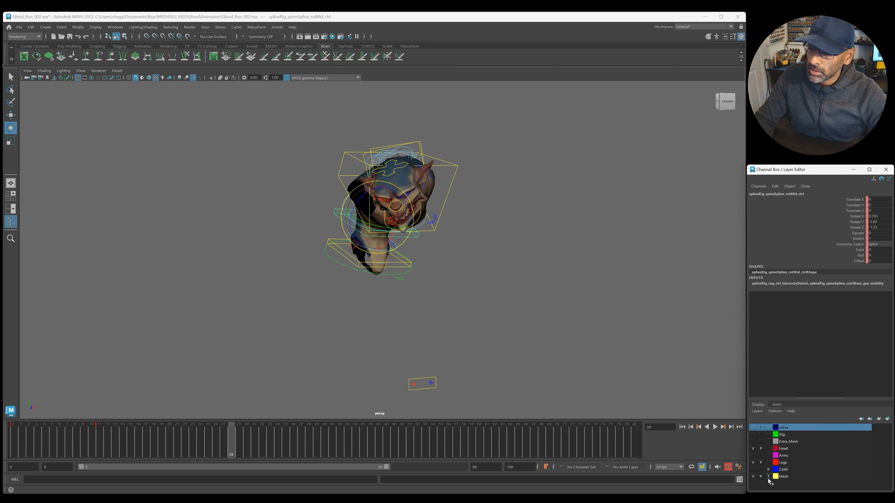
drag(394, 200, 414, 229)
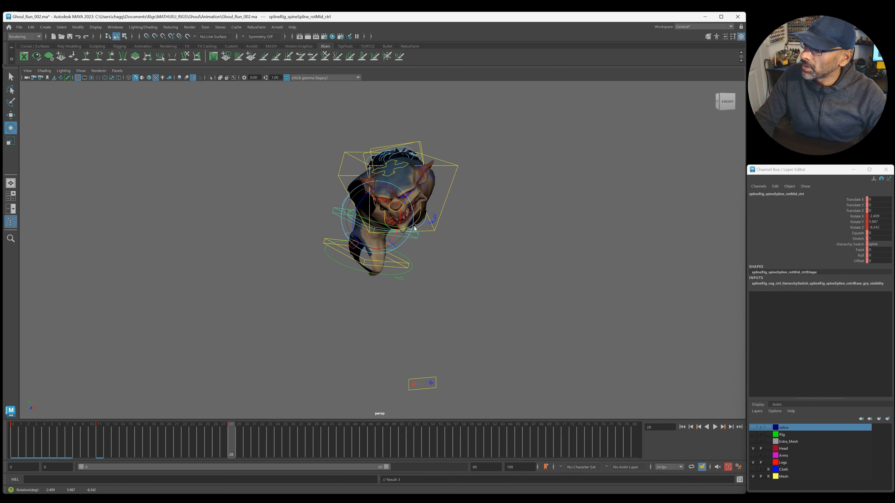
drag(414, 228, 363, 214)
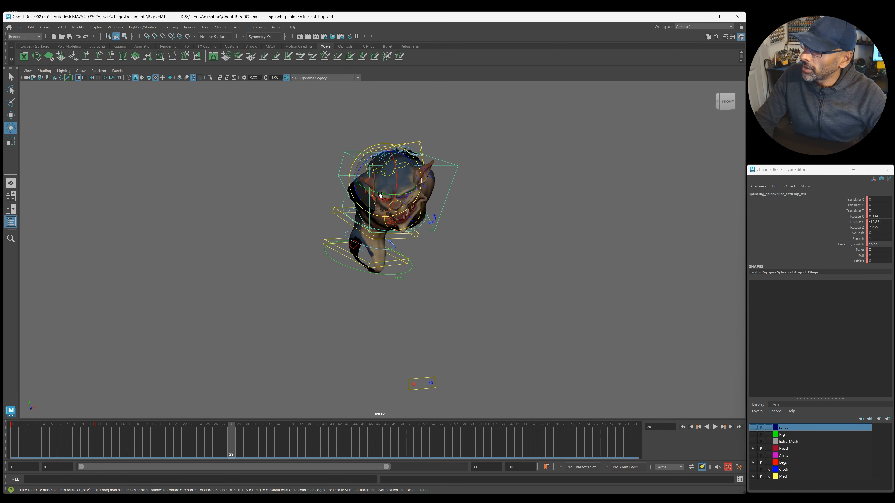
drag(380, 194, 422, 200)
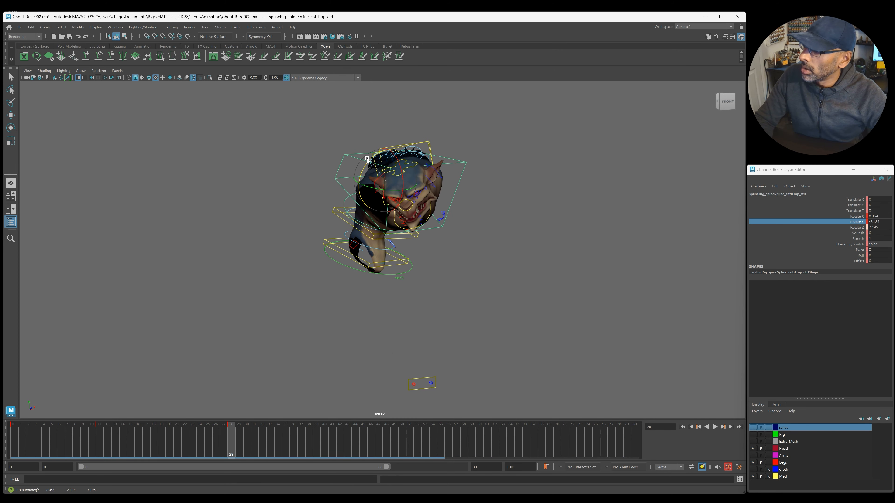
drag(400, 171, 399, 160)
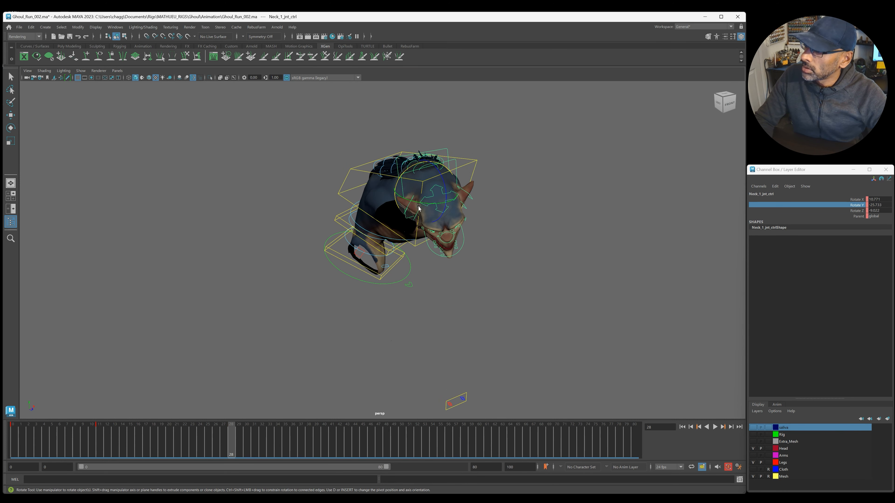
Rotate Neck_1, Neck_2 and the head control so the head droops and trails the torso.
drag(419, 208, 442, 183)
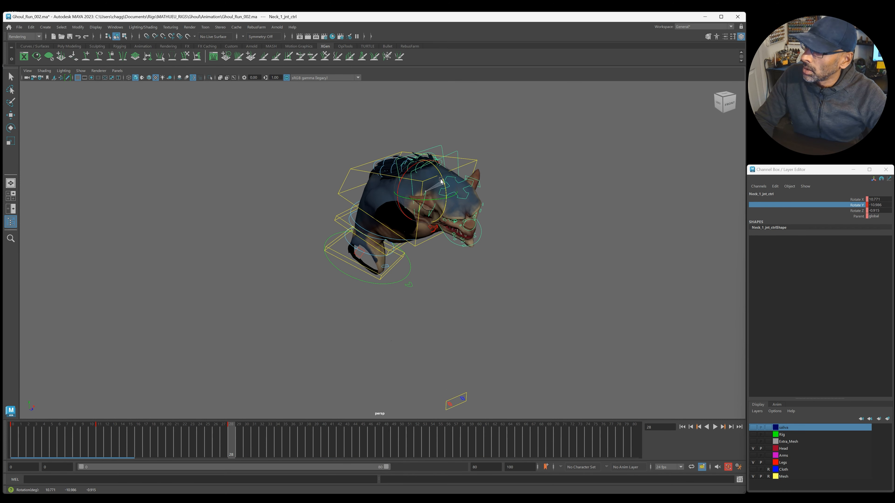
drag(439, 180, 437, 194)
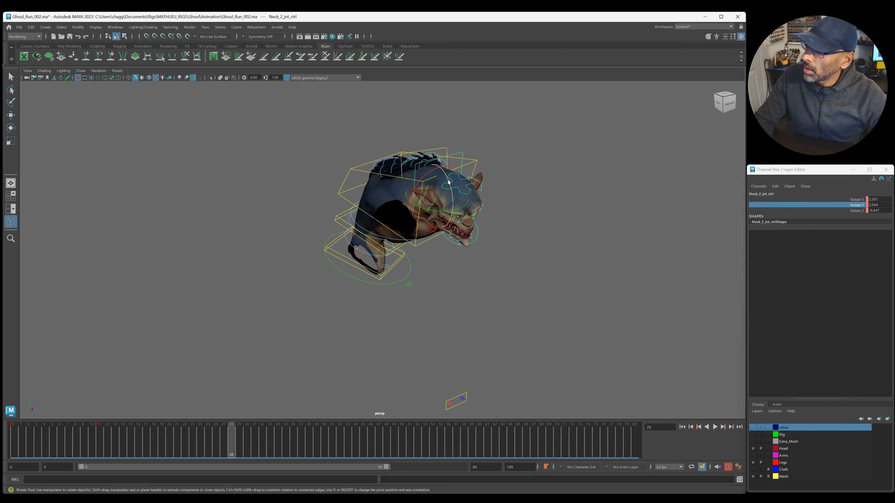
drag(447, 183, 445, 208)
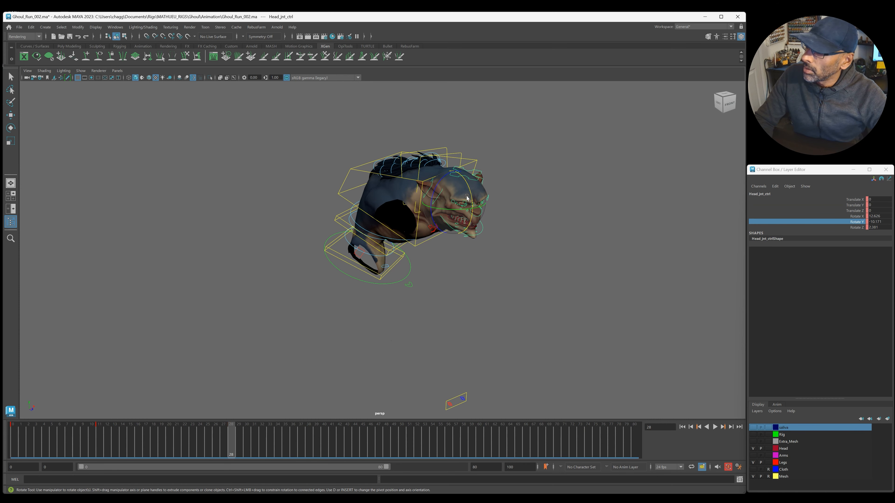
drag(462, 197, 456, 205)
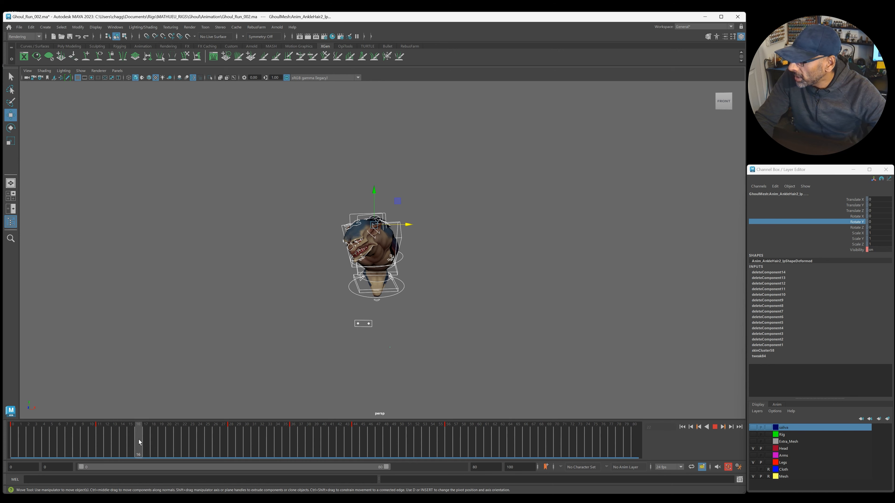
Turn Head_jnt_ctrl further back at frame 28.
click(714, 427)
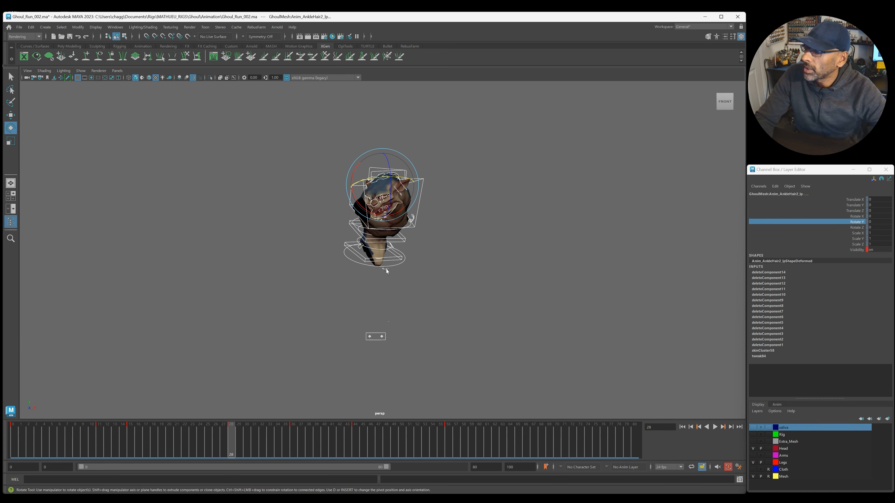
click(388, 206)
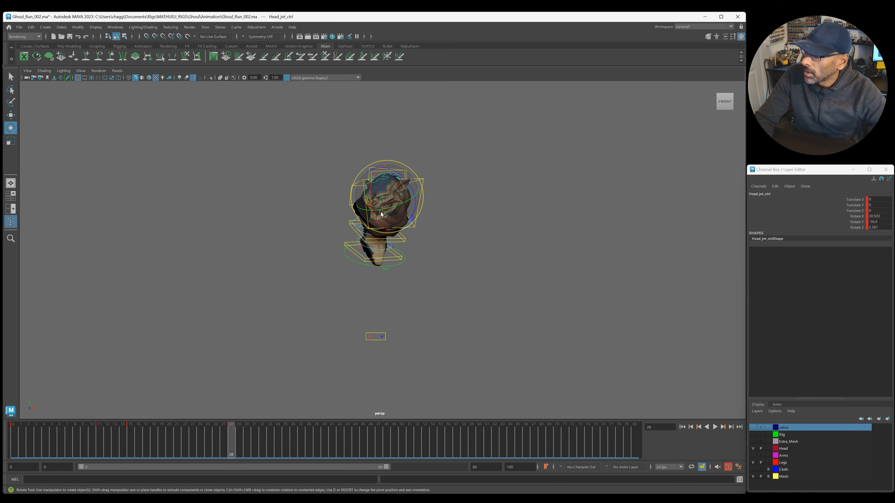
drag(388, 200, 399, 186)
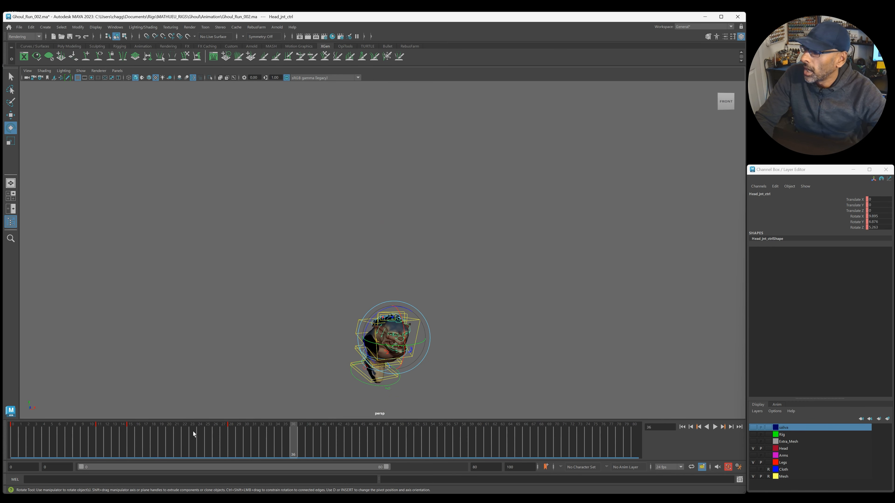
Scrub the jump and shift the head's rotation keys to later frames so it lags the body.
click(99, 427)
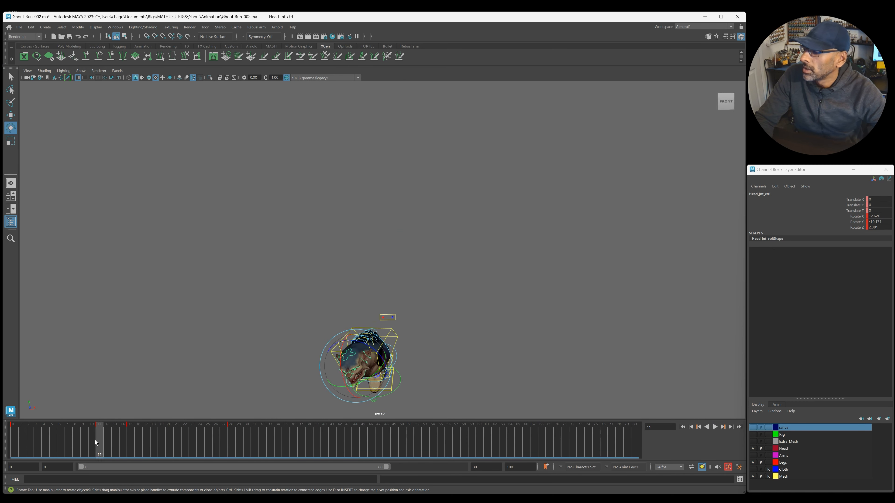
click(714, 426)
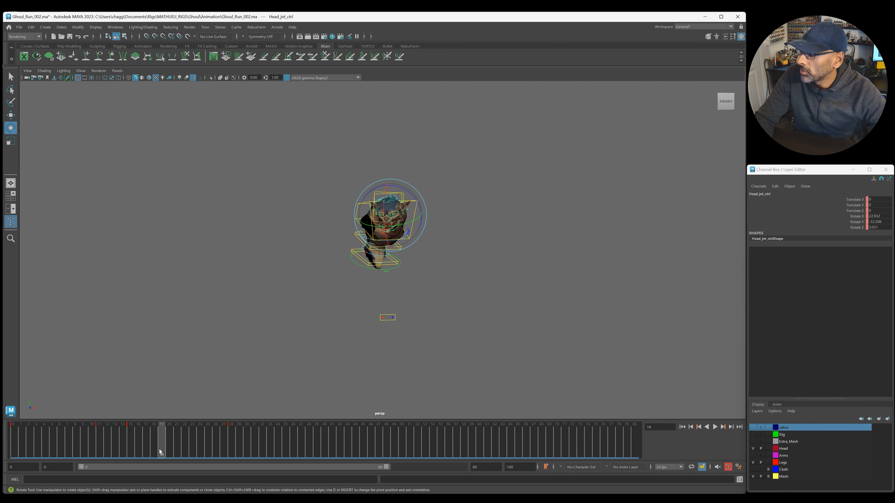
click(129, 440)
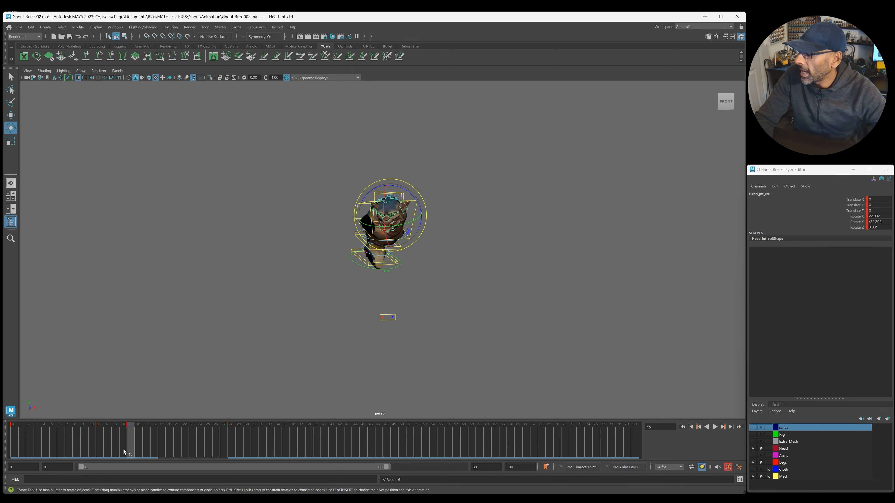
click(715, 427)
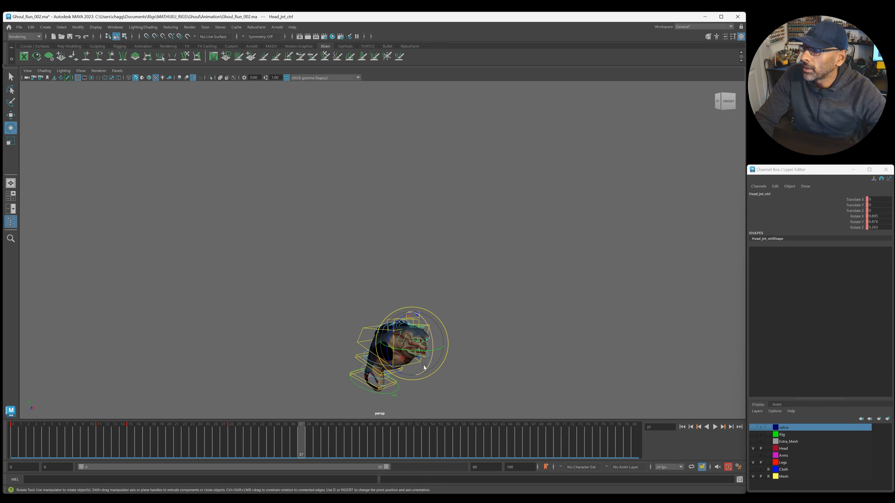
click(714, 427)
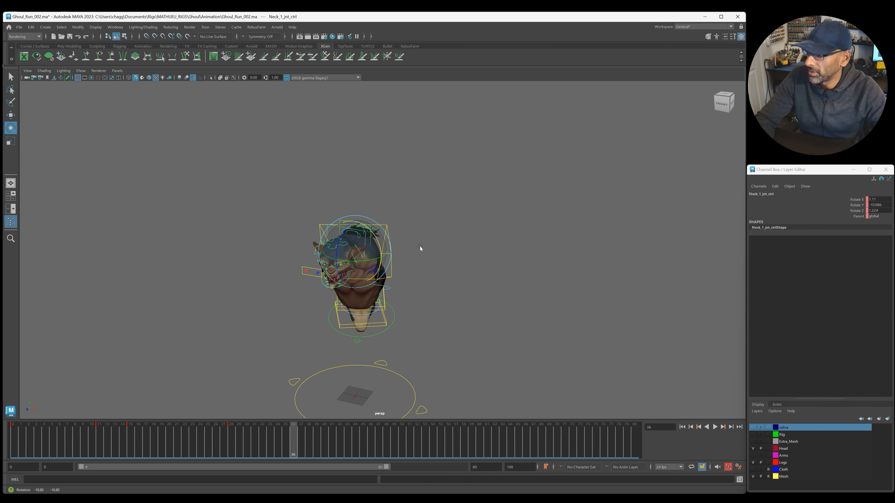
At frame 36, curl the neck and tilt the head forward so it settles on landing.
drag(419, 249, 411, 259)
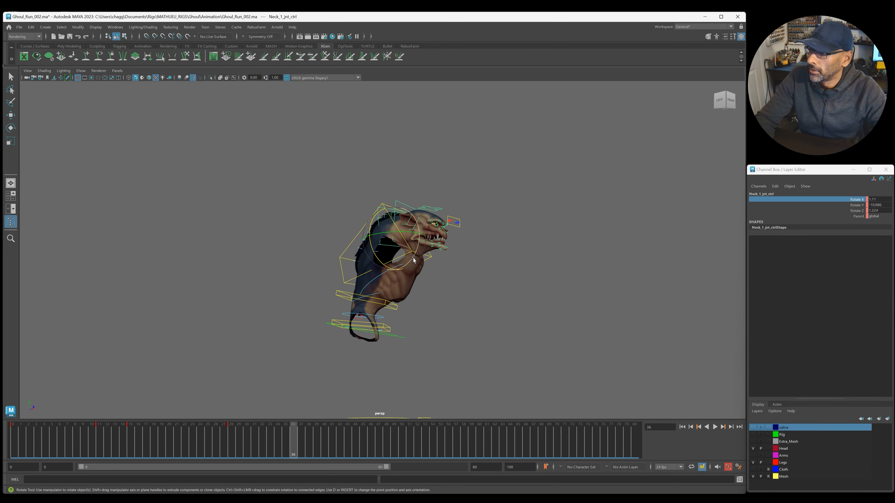
drag(411, 260, 394, 214)
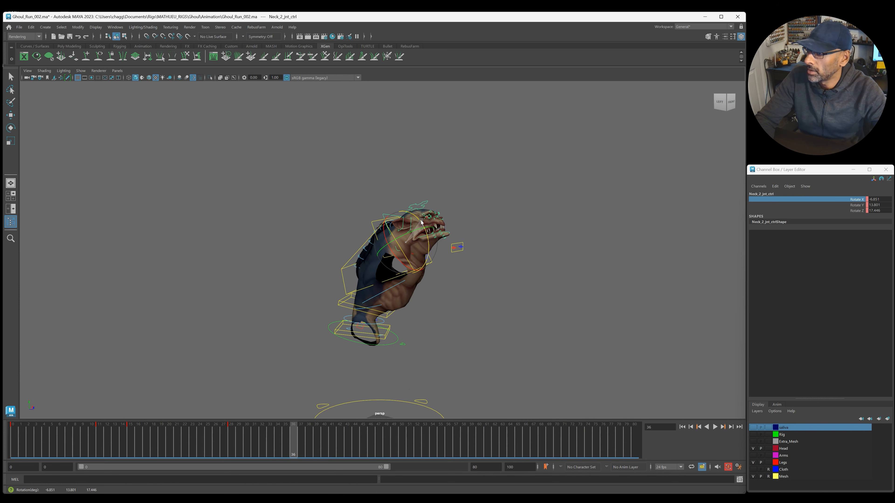
click(417, 220)
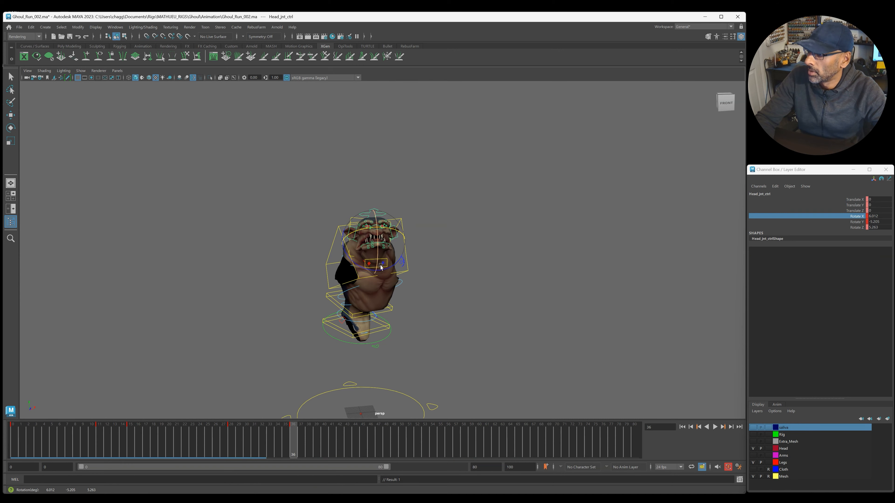
drag(379, 265, 363, 233)
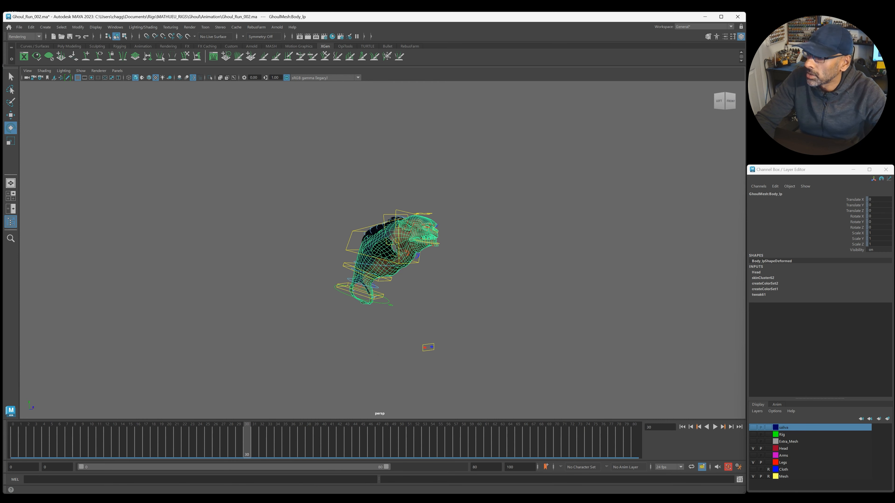
click(783, 476)
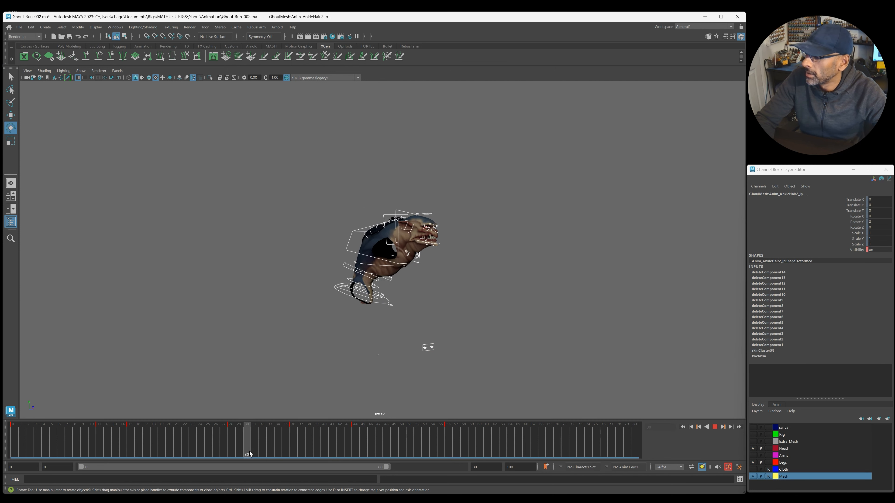
drag(246, 448, 216, 448)
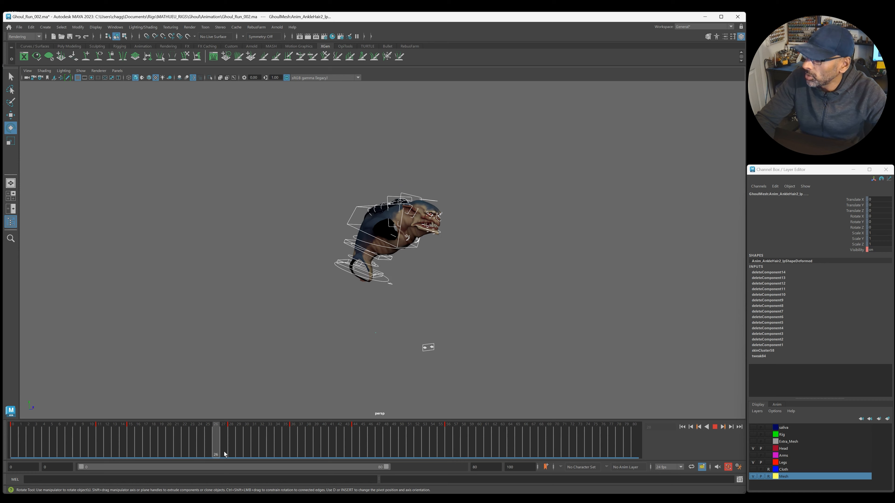
drag(216, 440, 293, 440)
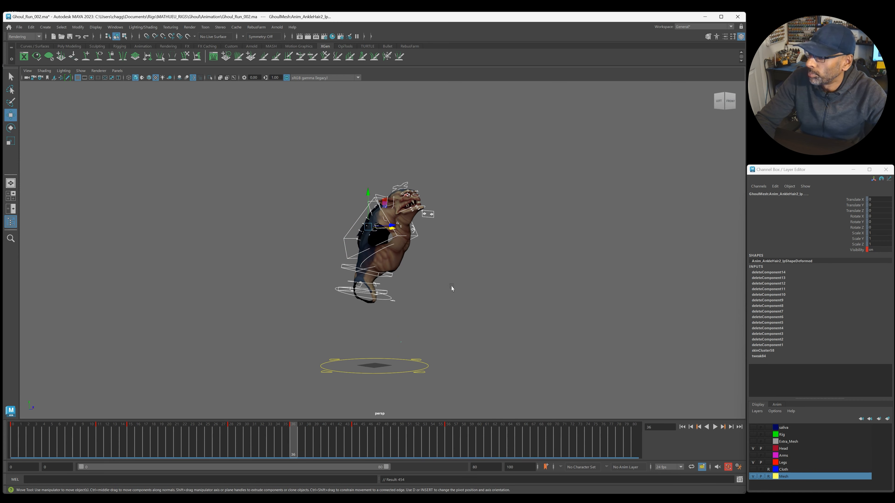
click(362, 231)
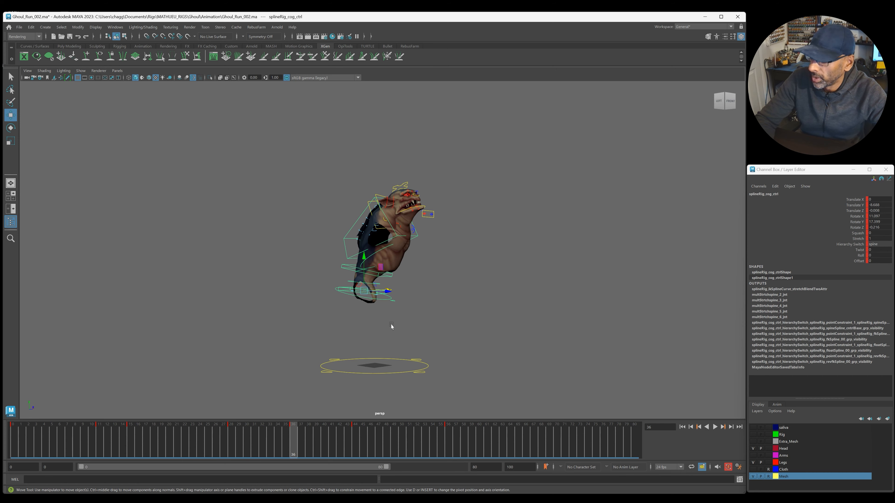
mouse_move(296, 393)
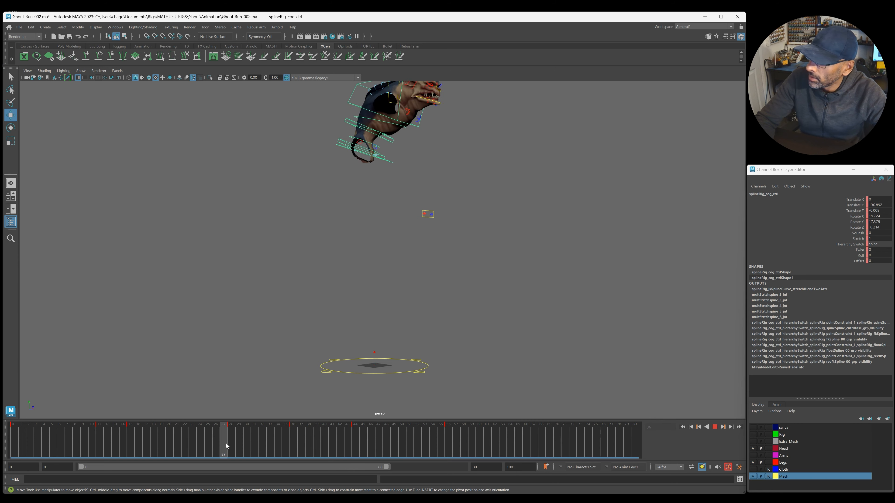
drag(223, 440, 316, 440)
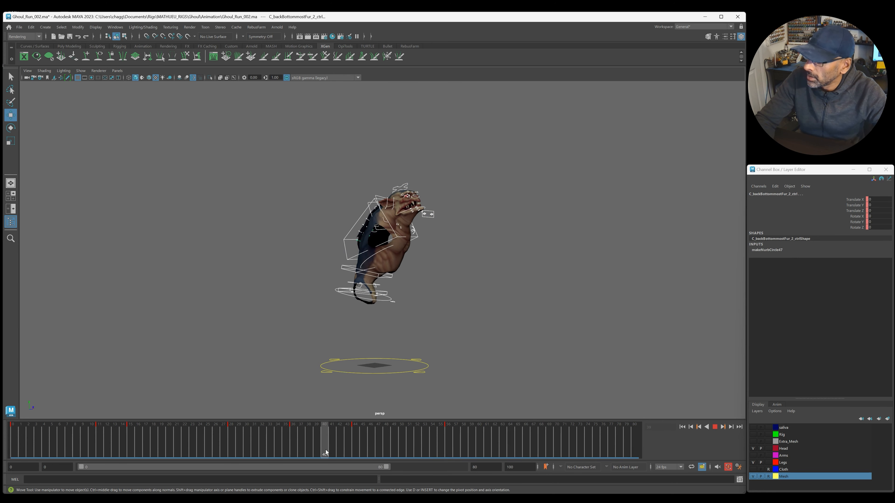
click(325, 439)
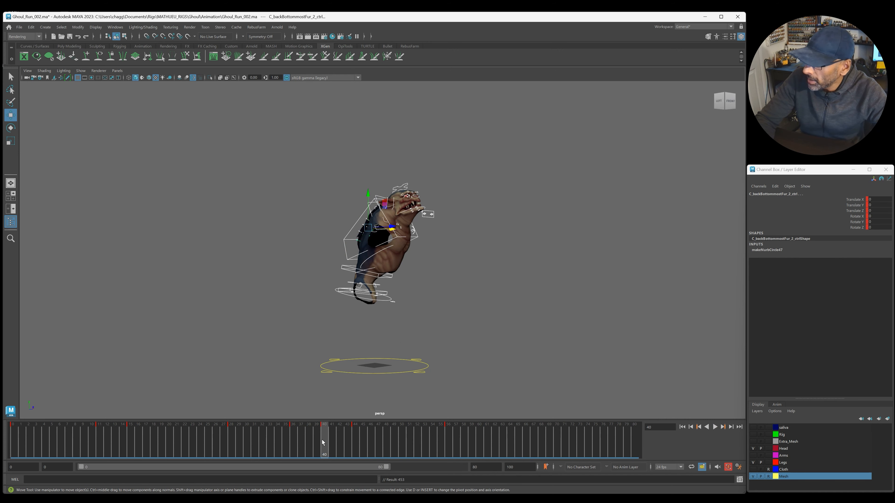
click(715, 426)
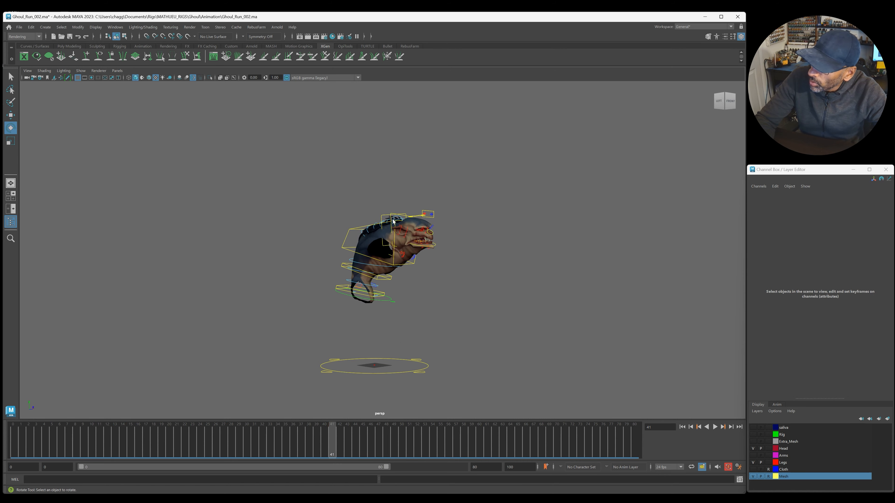
click(399, 234)
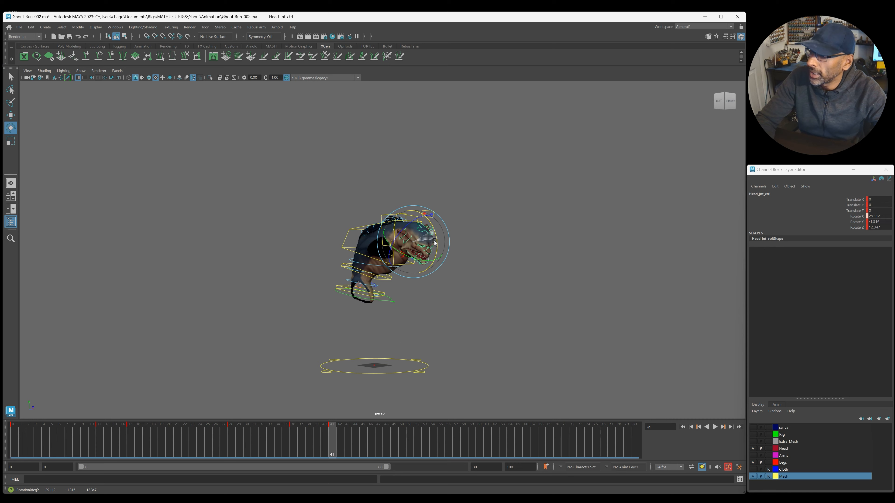
click(714, 427)
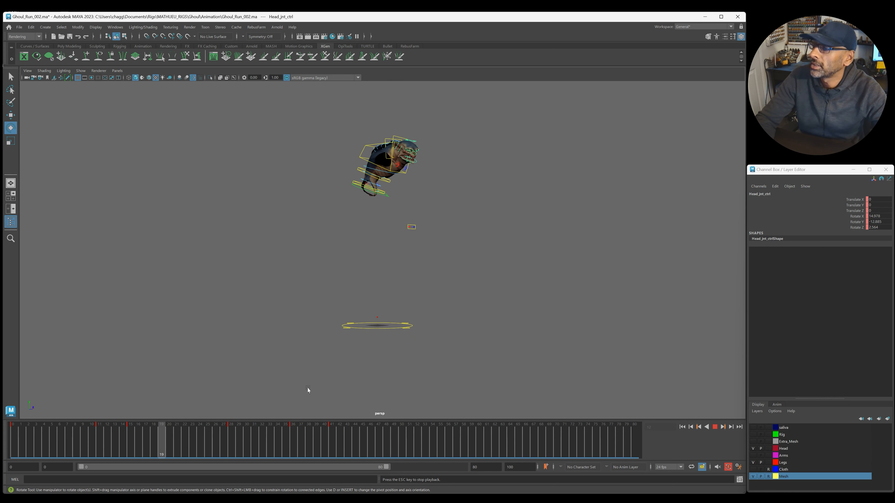
click(285, 439)
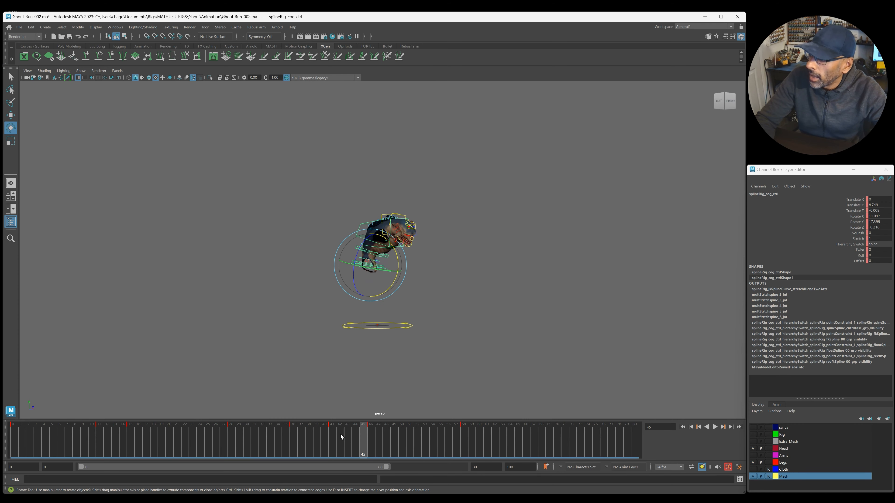
click(714, 427)
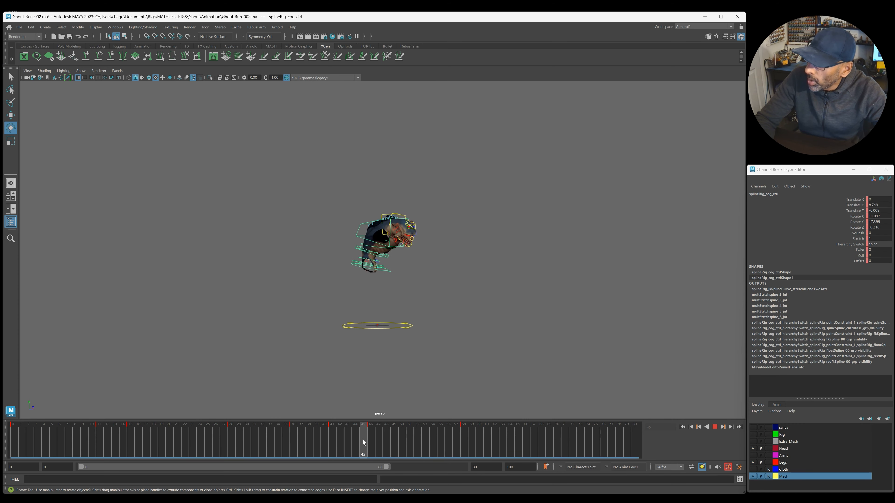
click(369, 425)
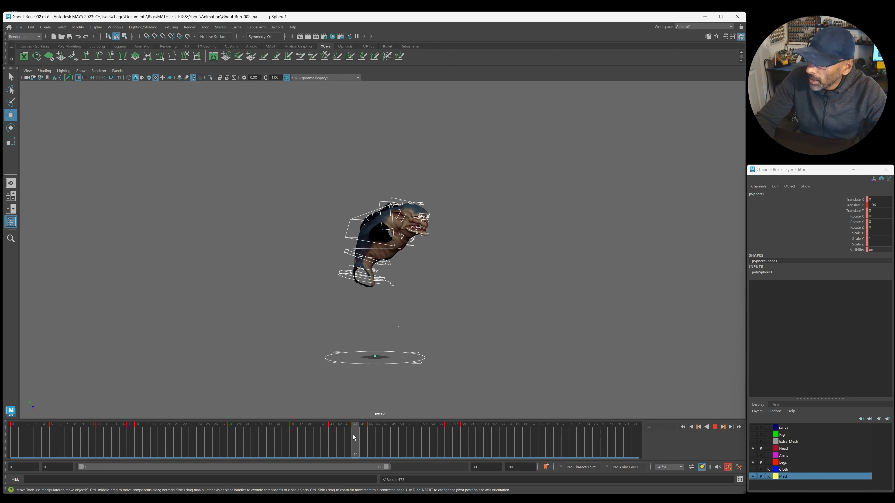
click(714, 426)
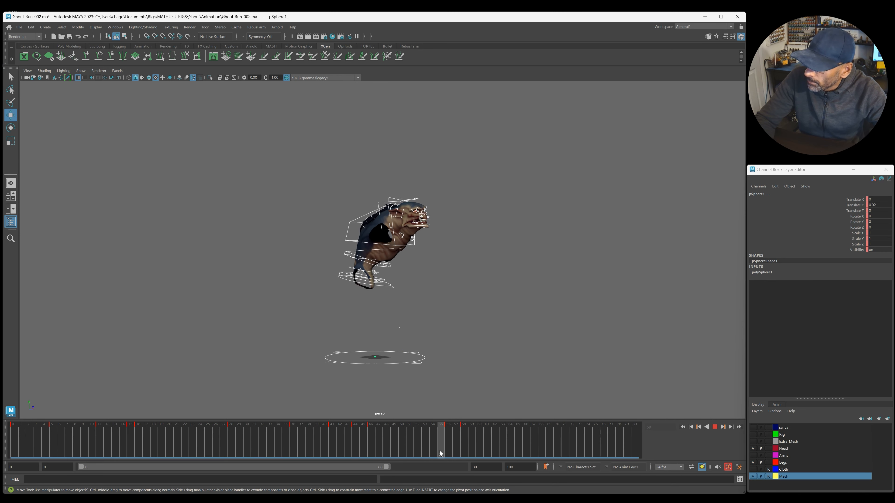
Check the jump at frames 56 and 15, then select the ball sphere.
click(448, 439)
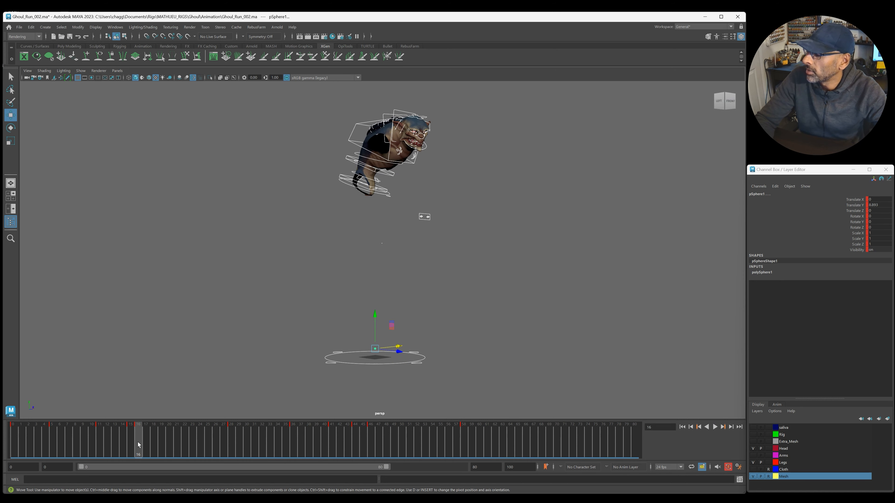
click(130, 440)
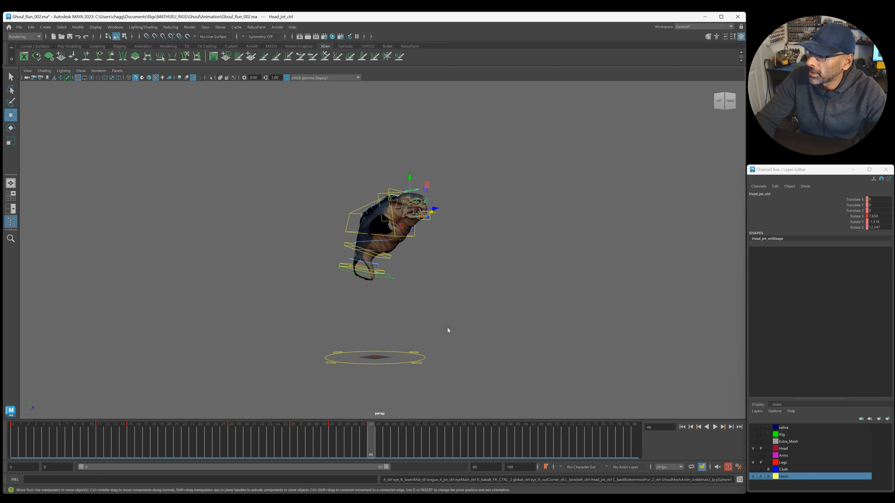
click(374, 356)
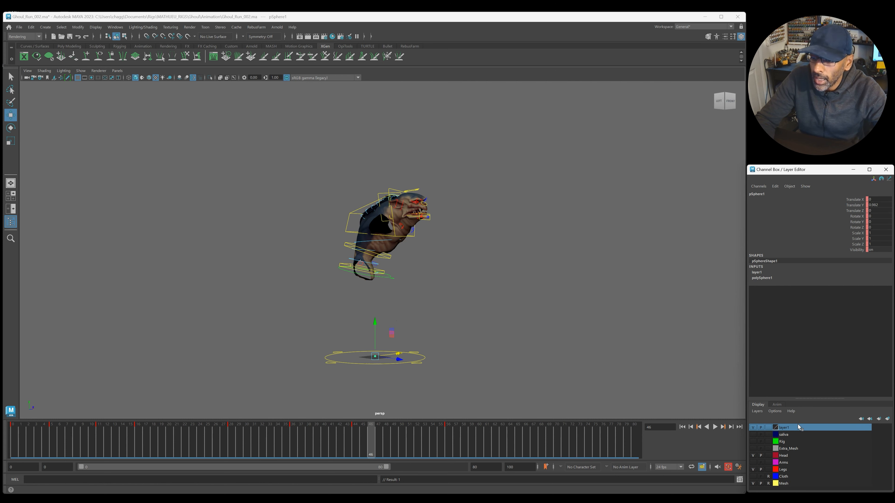
Rename the sphere's new display layer to 'Ball' and give it its own colour.
double_click(784, 427)
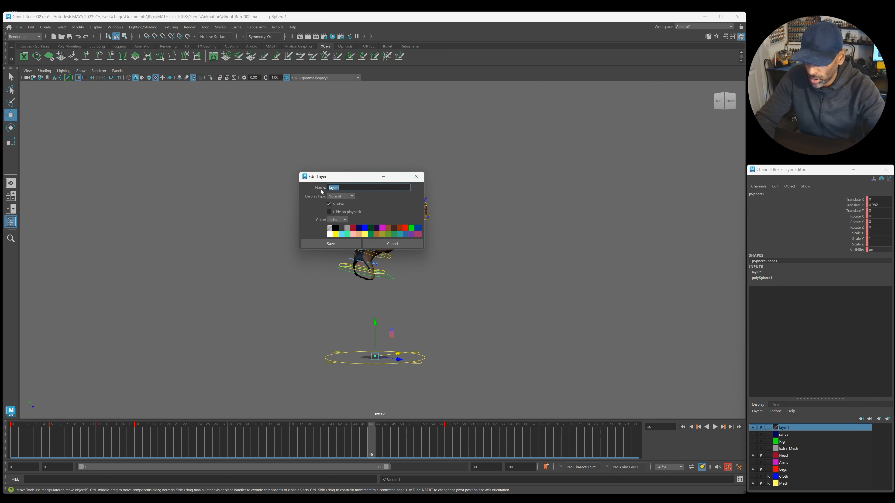
text(Ball)
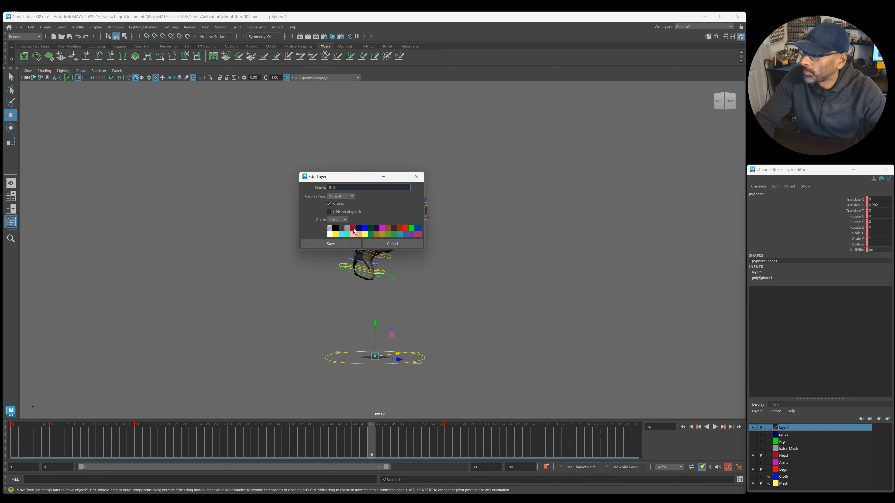
click(330, 243)
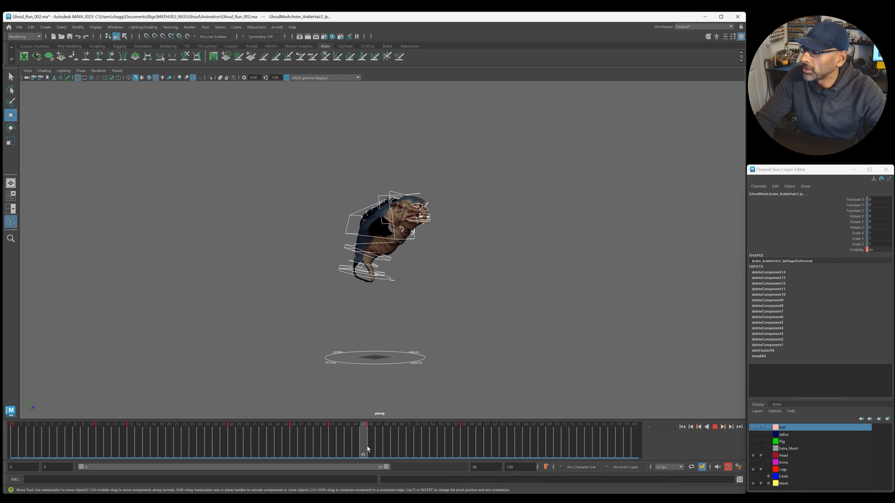
Step to later frames near 55 to locate the block of keys to offset.
click(370, 439)
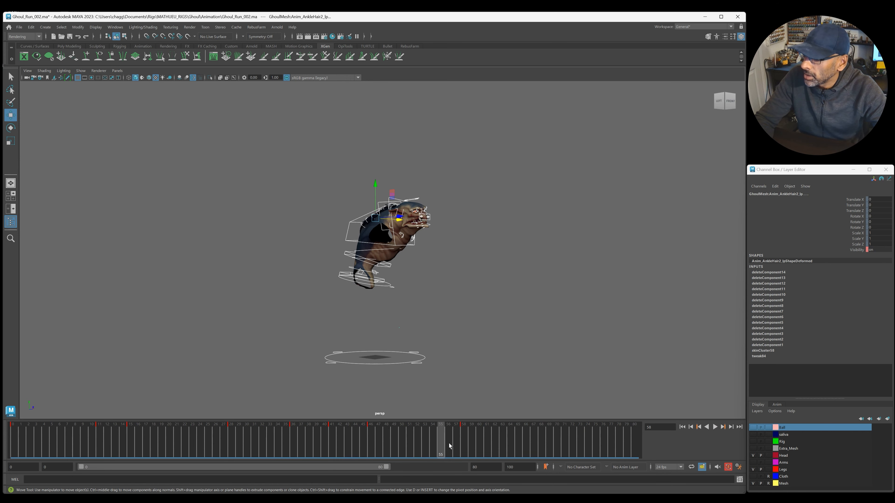
click(714, 426)
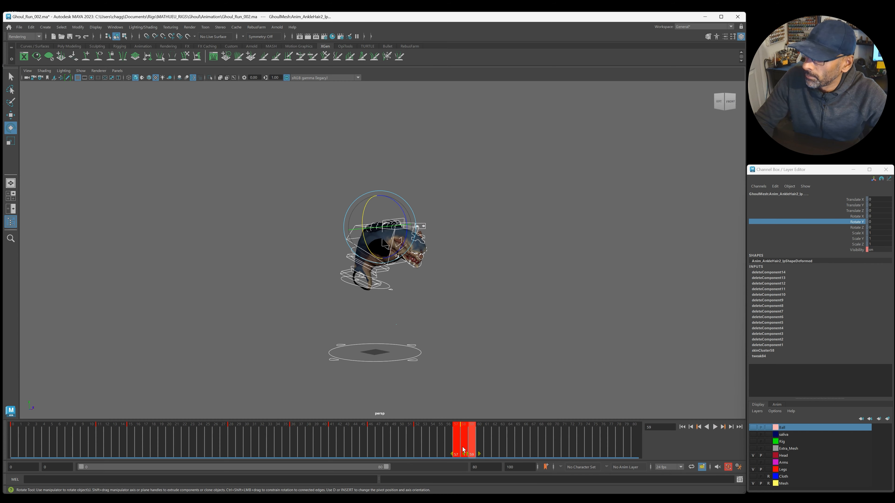
Shift the marked block of keys later, then scrub back near frame 28.
click(714, 426)
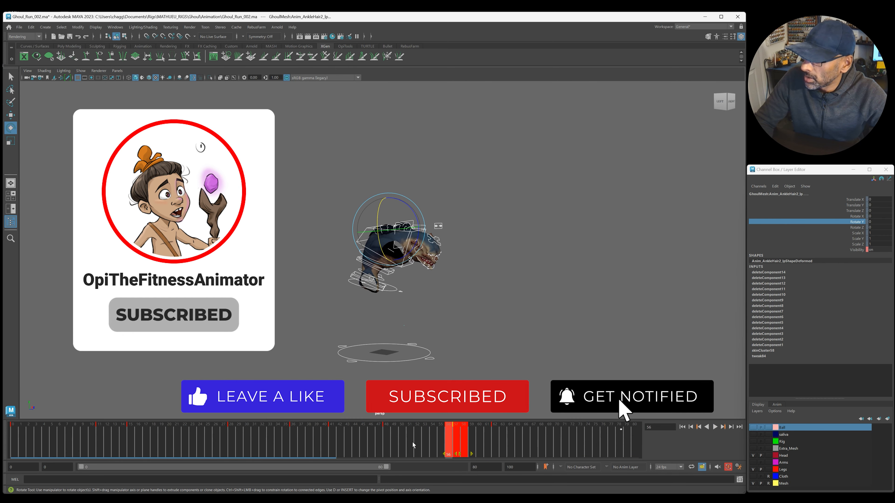
click(706, 427)
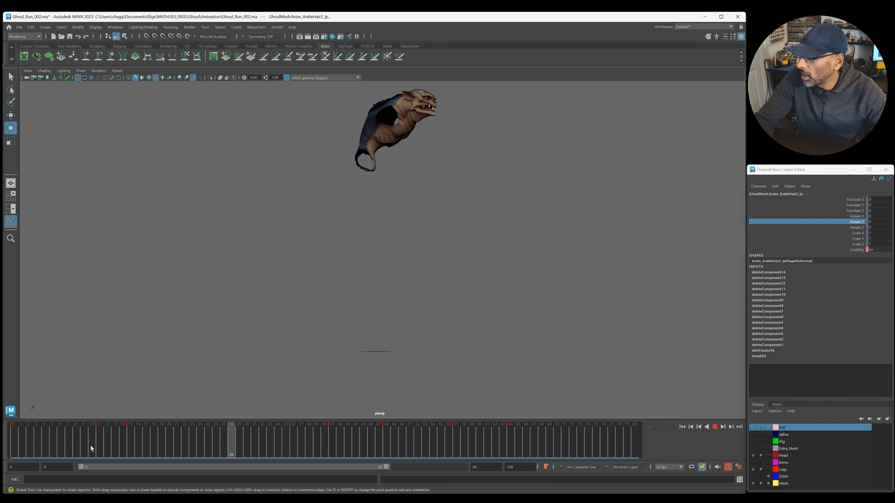
Return near the start and rotate the top spine control slightly at frame 28.
click(20, 439)
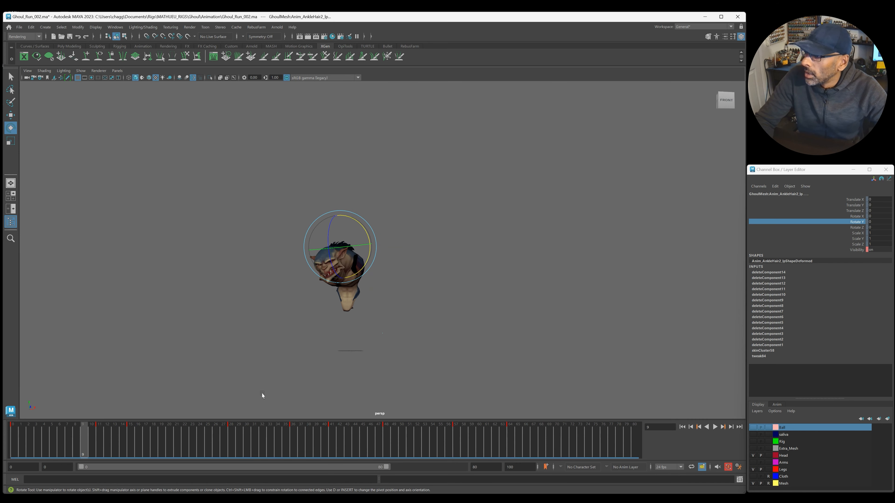
click(714, 426)
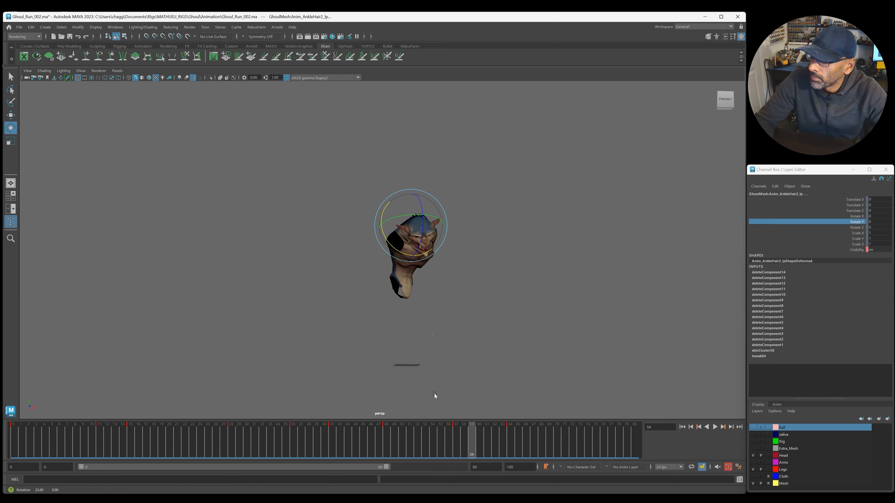
click(715, 427)
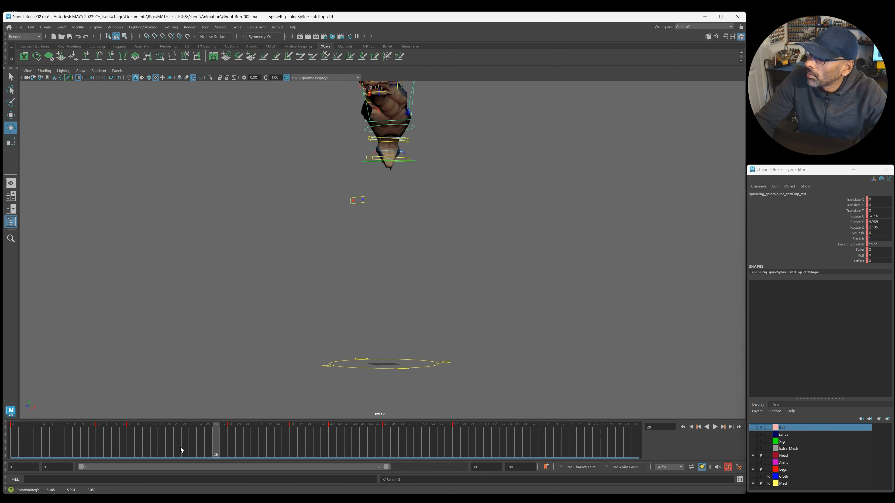
Tilt Head_jnt_ctrl at frames 24 and 28 so the head trails the torso.
click(714, 427)
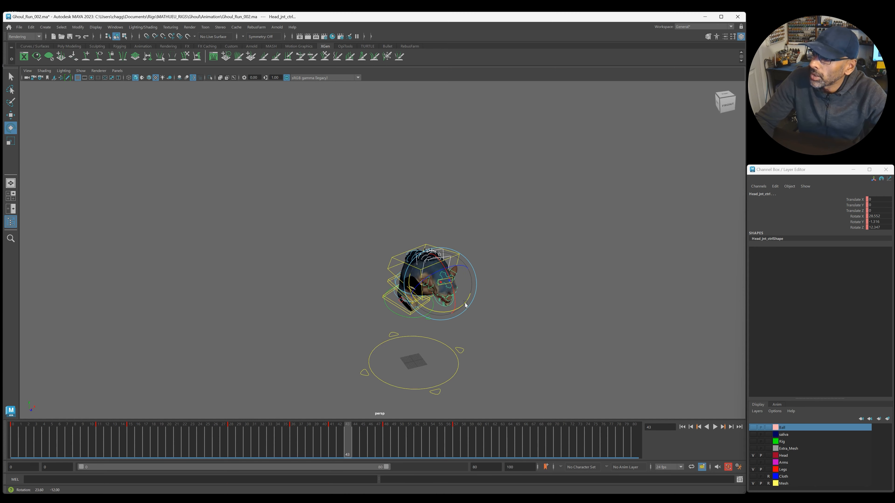
drag(465, 305, 417, 274)
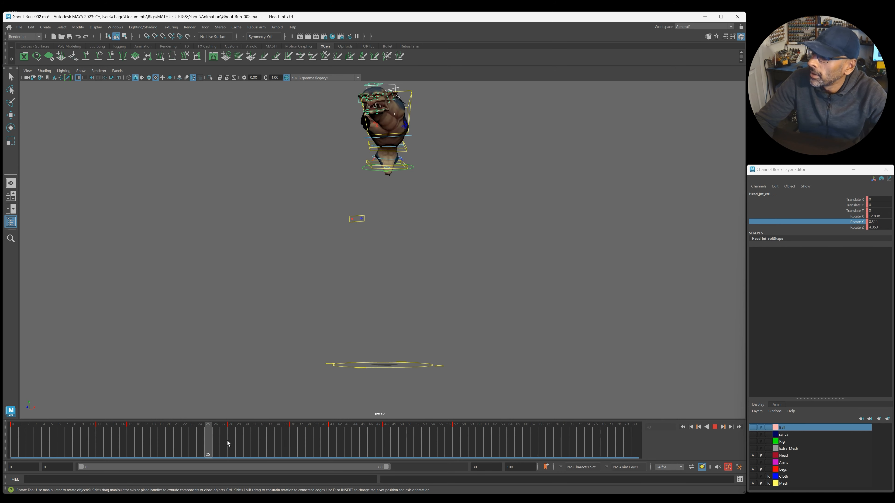
click(200, 439)
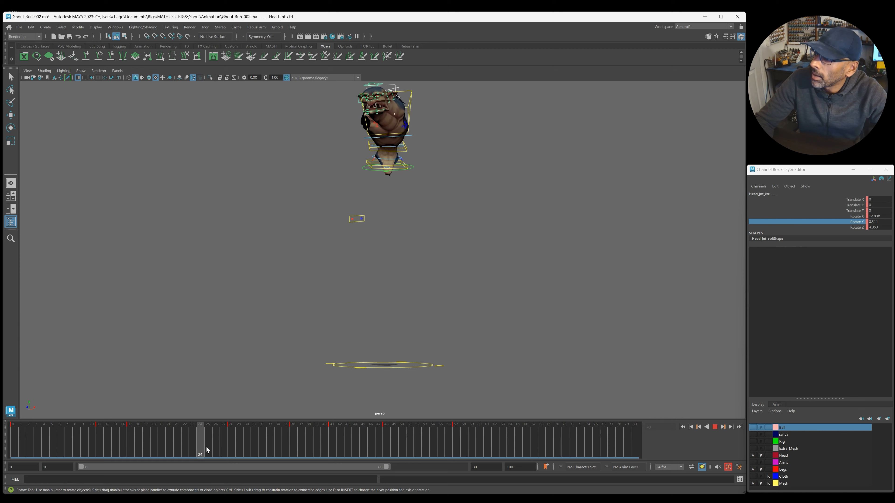
drag(200, 436, 231, 436)
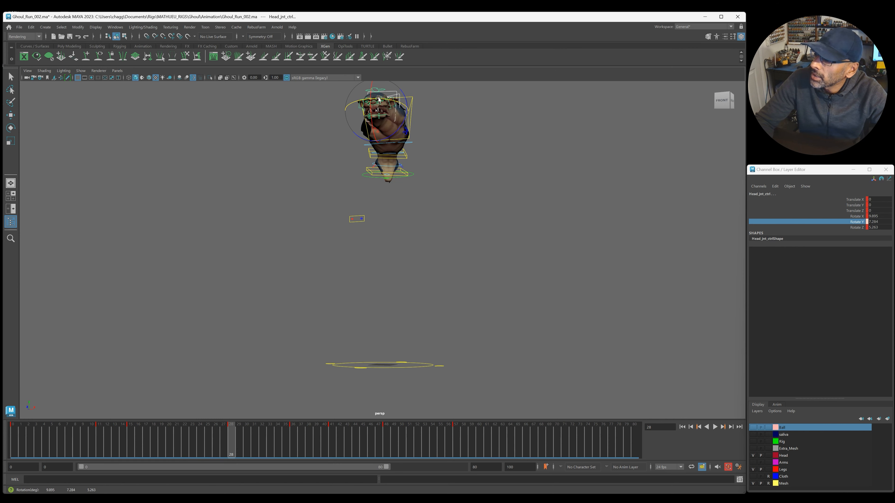
click(714, 426)
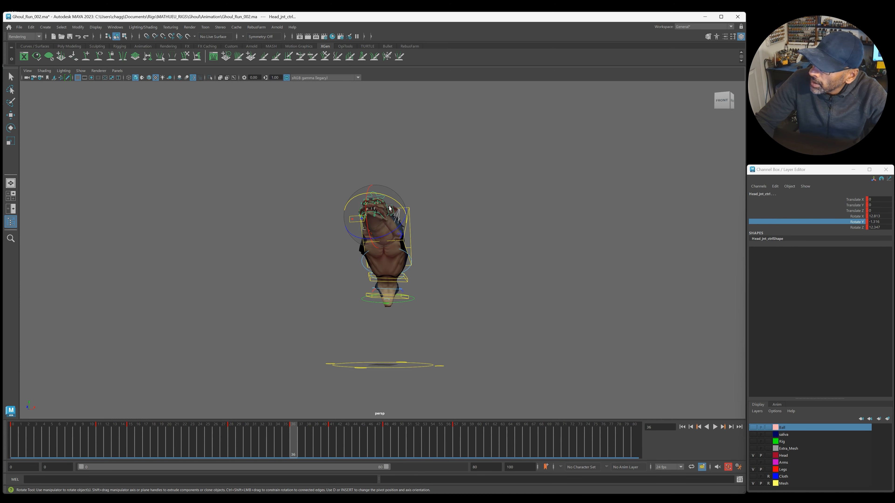
Rotate the head back at frame 28, check frame 52, and select the top spine control.
drag(394, 208, 400, 228)
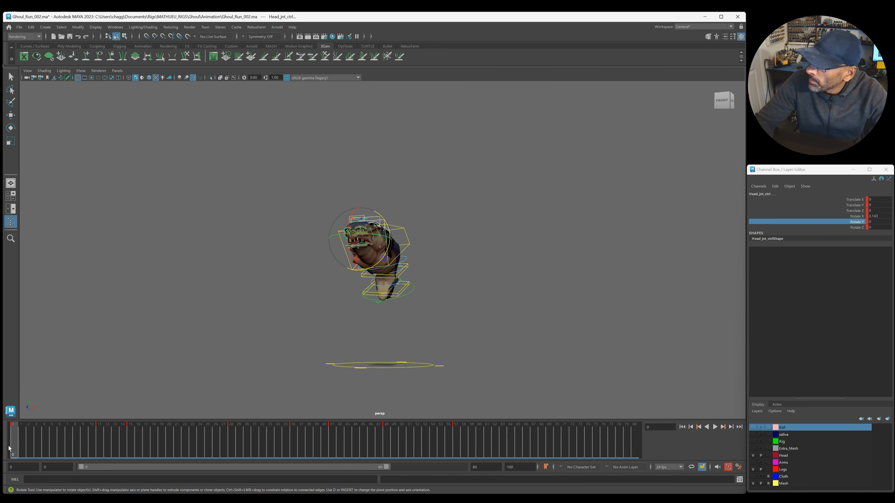
click(714, 426)
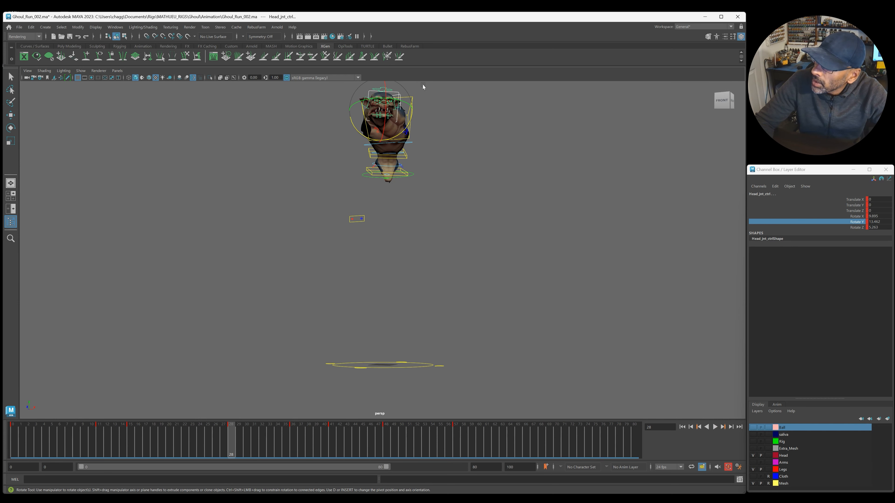
drag(389, 92, 385, 106)
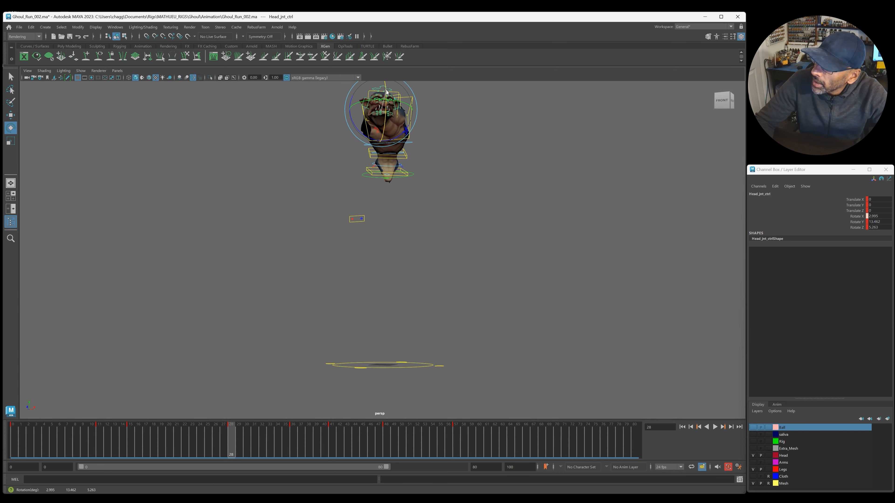
click(714, 426)
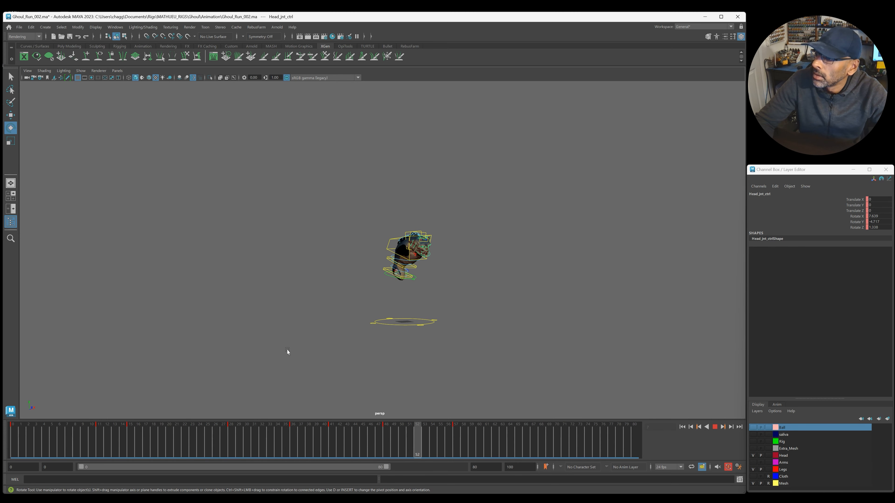
click(177, 440)
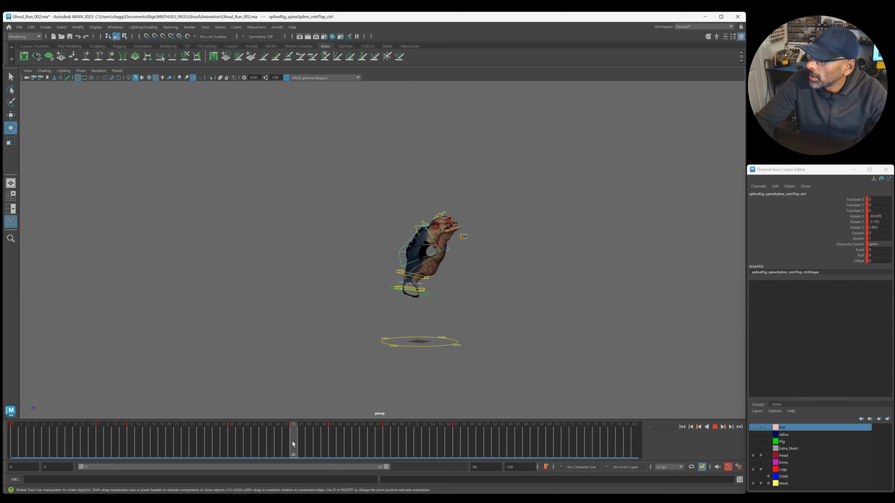
Check the body root control at frame 28 and reselect the top spine control.
drag(293, 445, 238, 445)
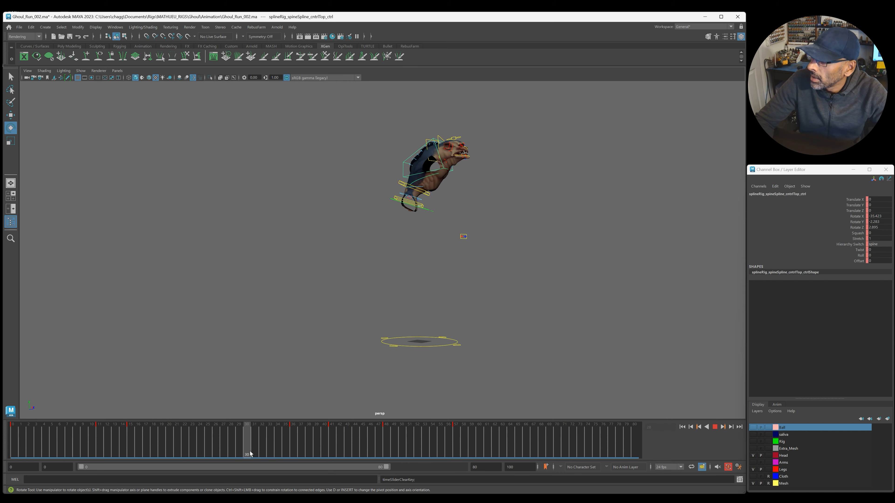
click(261, 439)
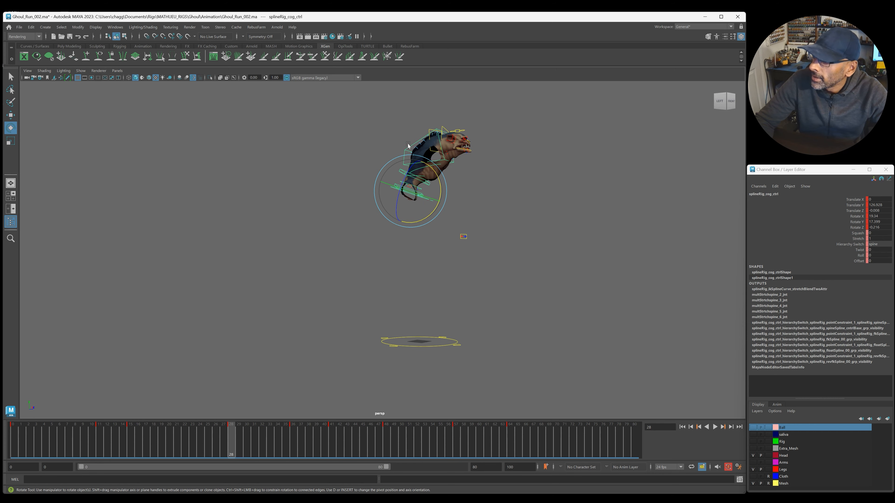
click(423, 160)
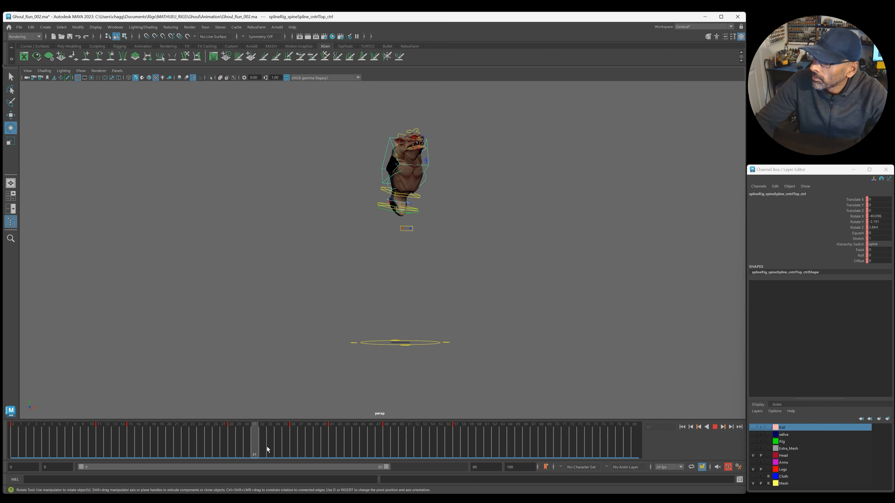
Rotate the top spine control at frames 41, 48 and 57 to settle the landing.
drag(255, 446, 315, 445)
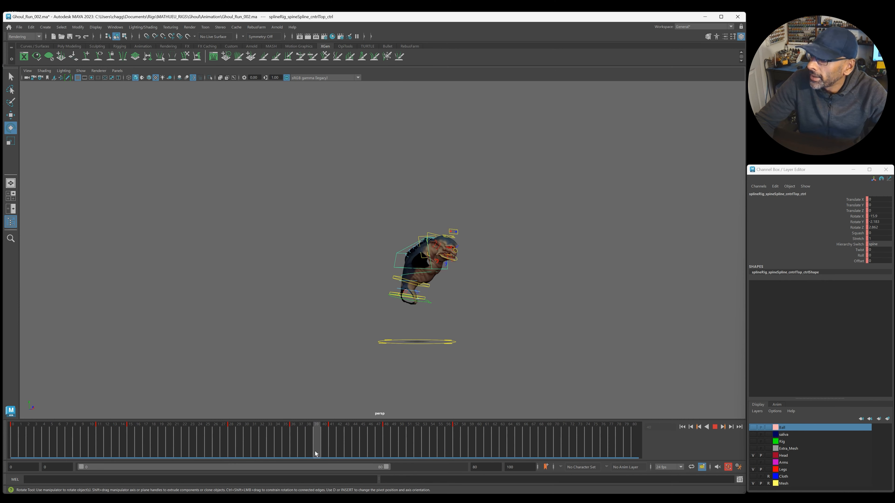
drag(316, 440, 331, 439)
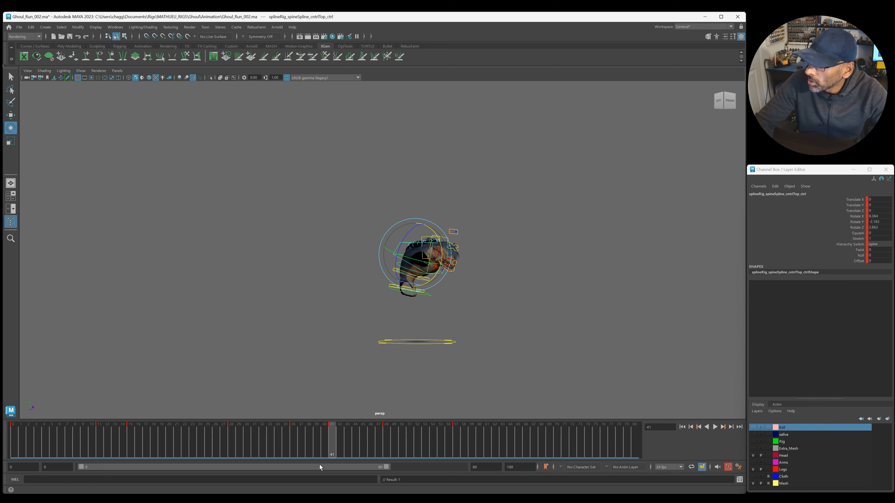
click(714, 427)
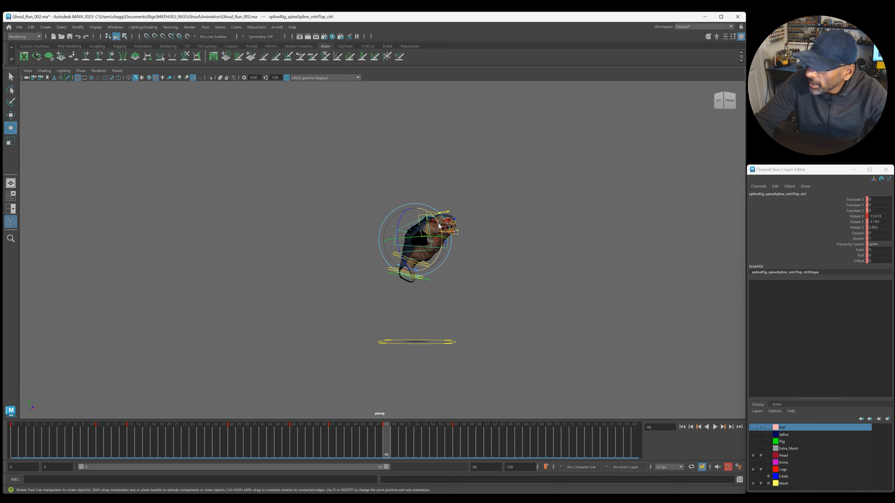
click(714, 426)
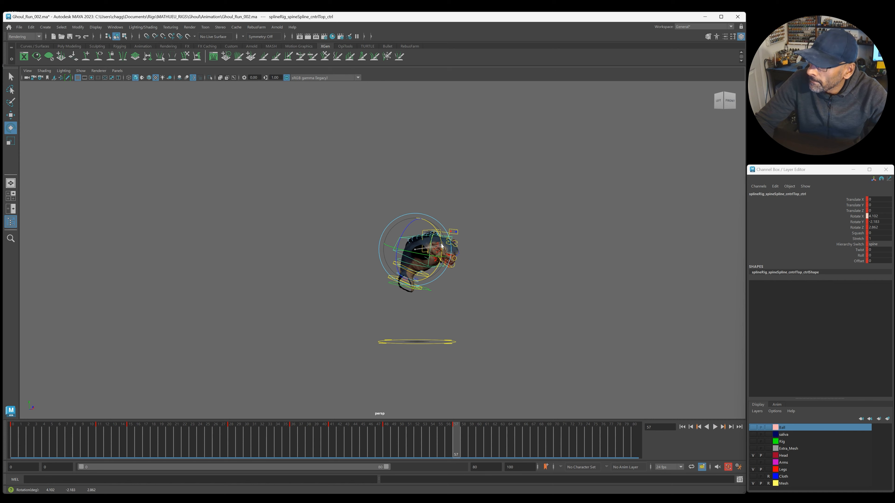
click(714, 427)
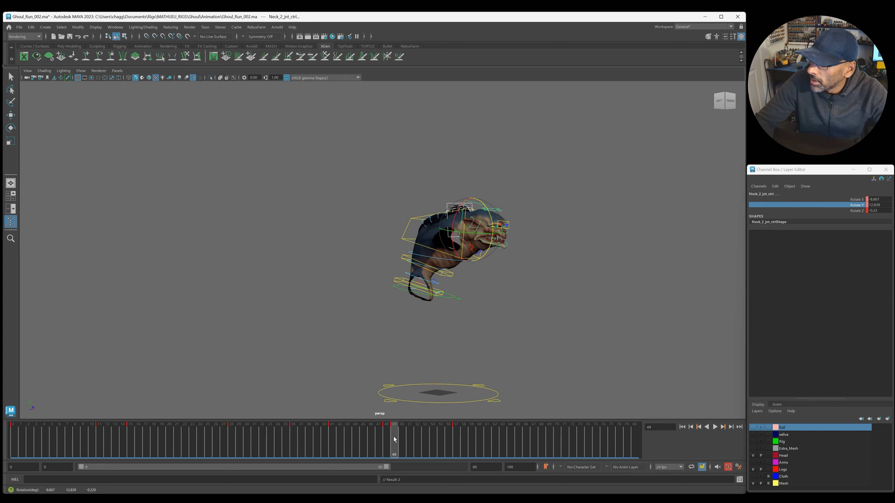
Offset Neck_2_jnt_ctrl's keys via the Time Slider menu and play the jump to review.
right_click(394, 440)
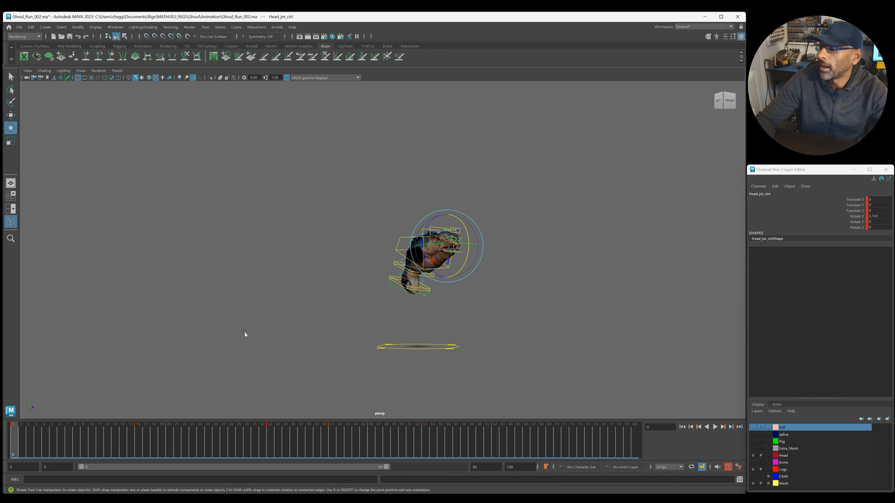
click(714, 427)
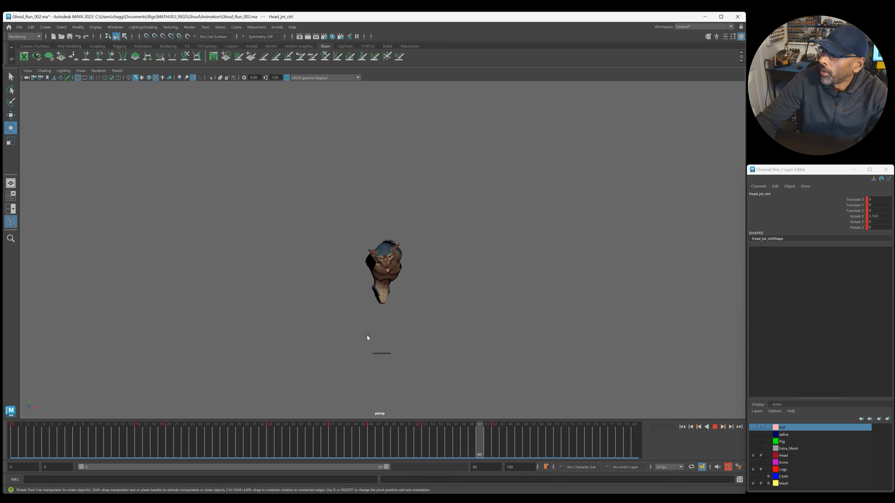
Stop at frame 25 and tilt Head_jnt_ctrl back so the head drags behind.
click(231, 439)
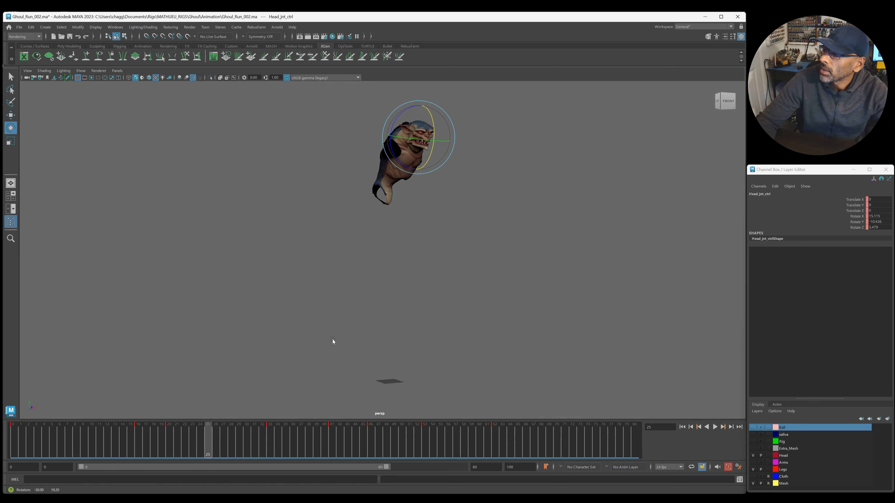
drag(207, 440, 432, 439)
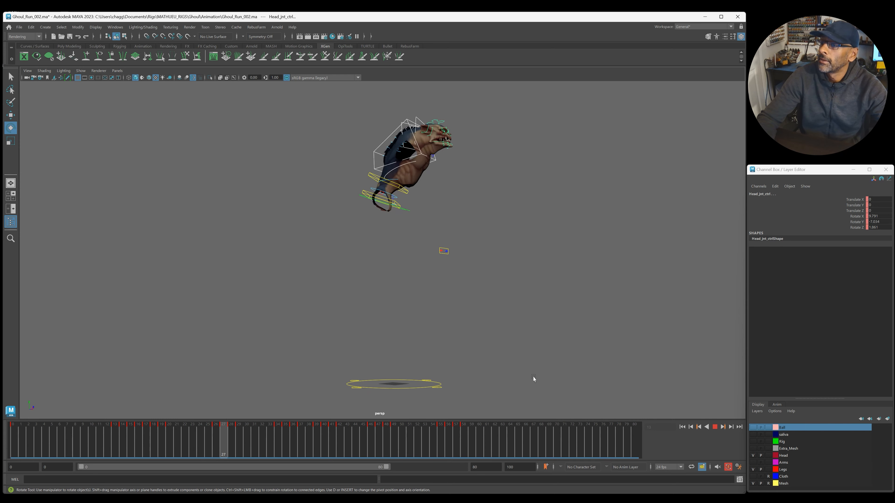
Select the head's key range, shift it later and release the selection.
drag(223, 439, 169, 439)
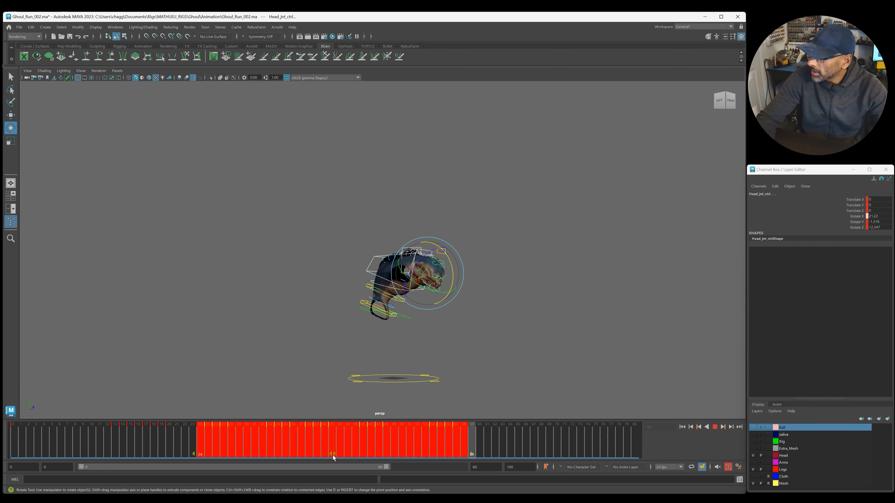
click(714, 427)
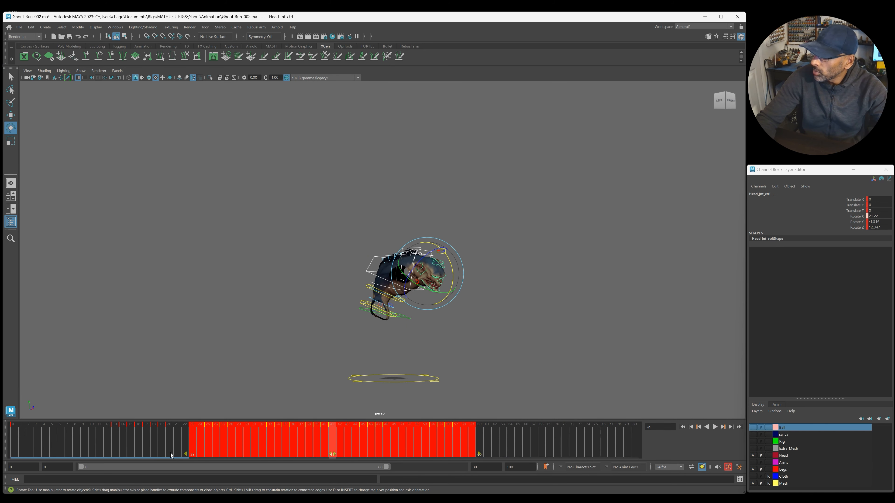
click(714, 427)
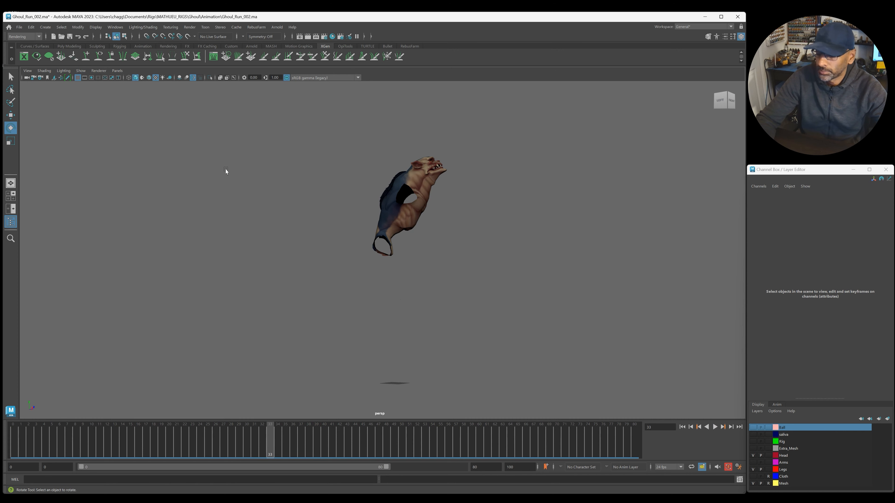
Select the top spine control at frame 22 and bring up the Graph Editor.
click(714, 426)
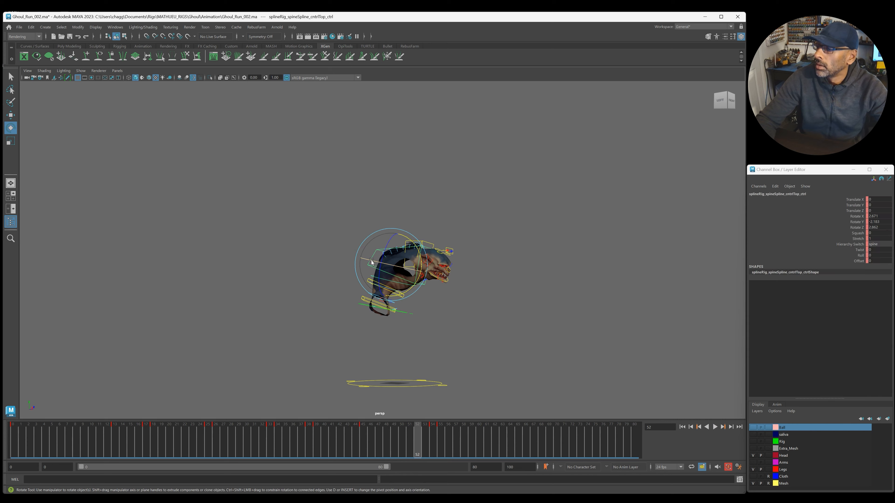
click(714, 426)
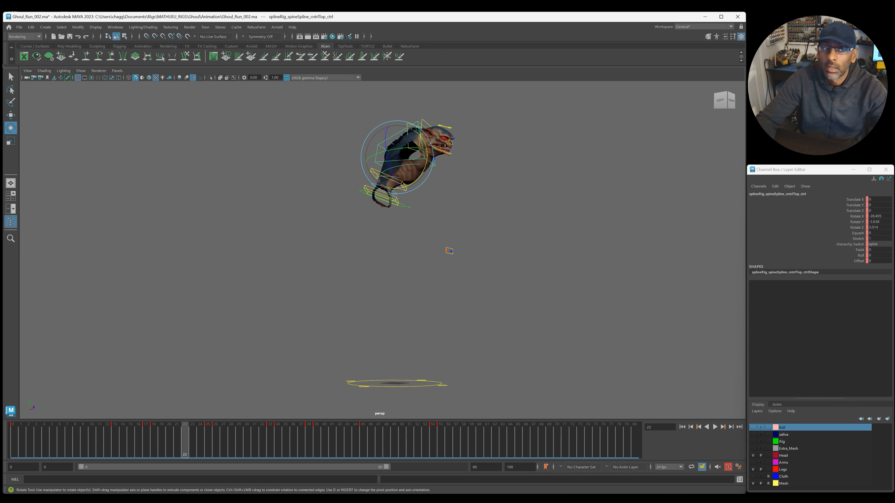
click(78, 27)
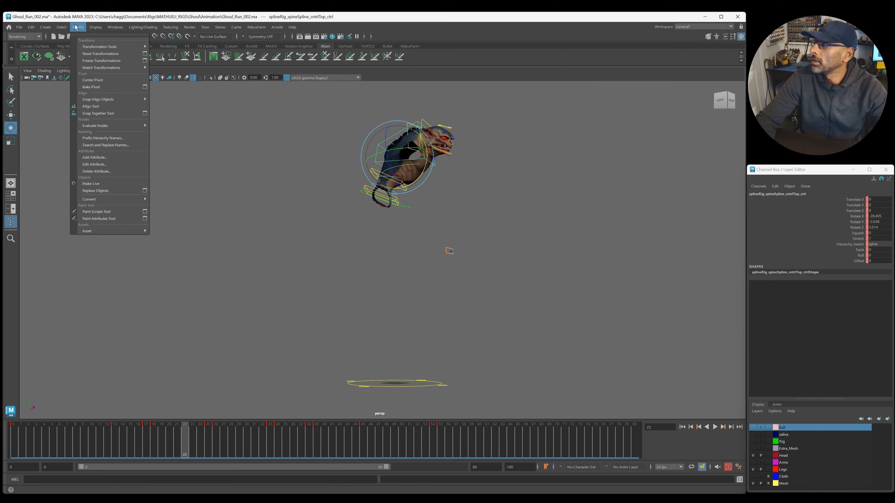
click(115, 27)
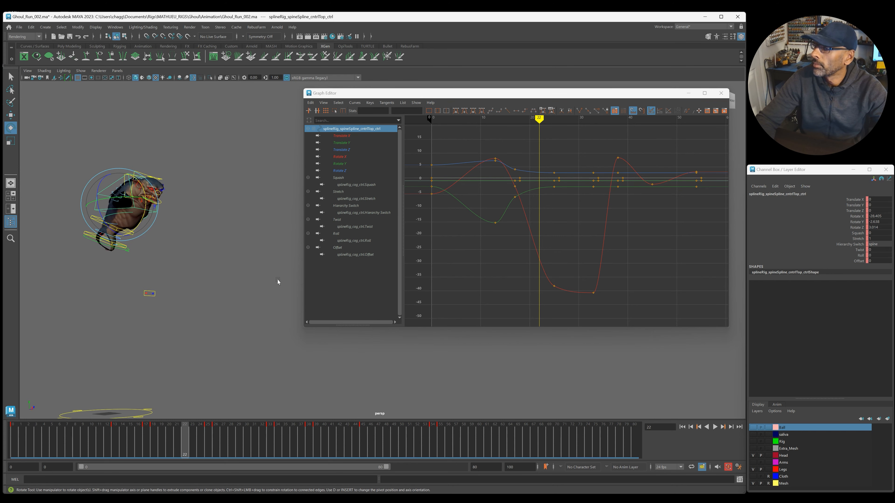
Isolate the Rotate X curve and raise its low key near frame 25.
click(341, 157)
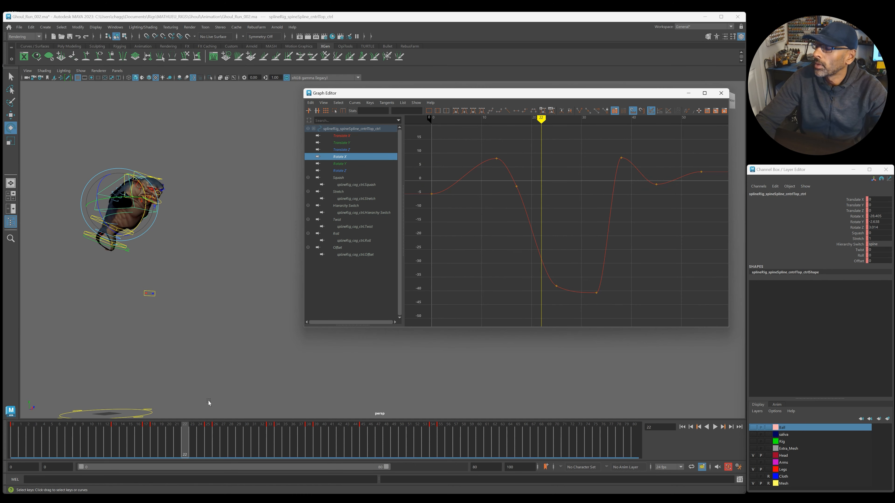
click(715, 427)
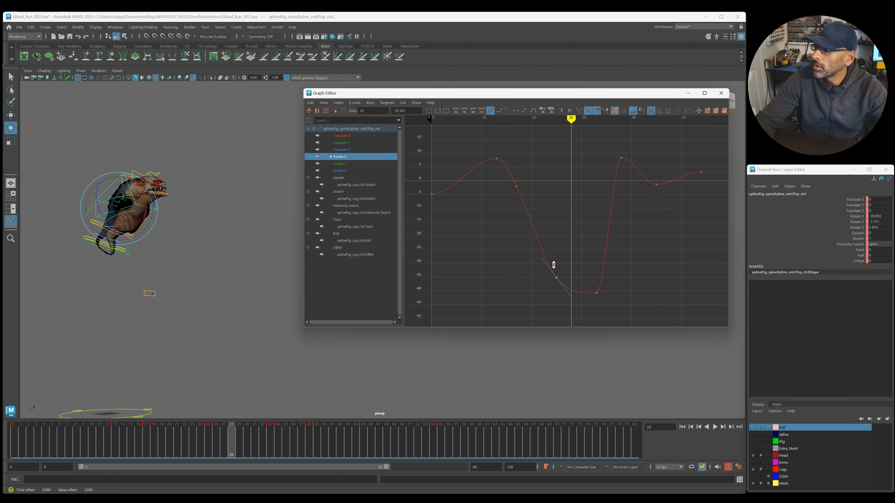
drag(555, 278, 597, 295)
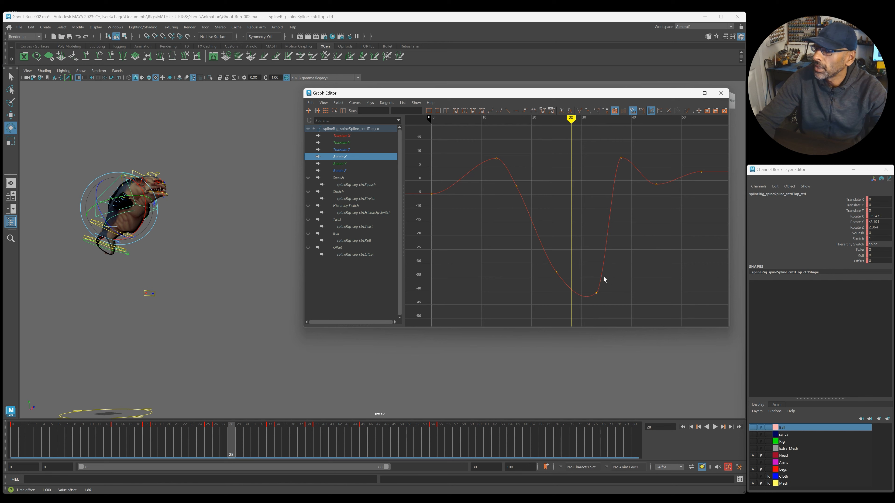
click(714, 426)
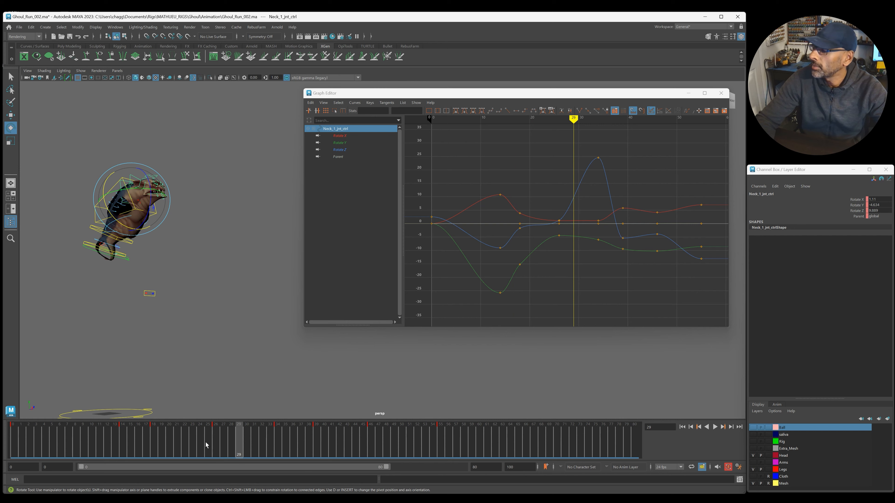
Shift the neck and head keys near frame 15 a few frames later and delete the spine control's key.
click(363, 427)
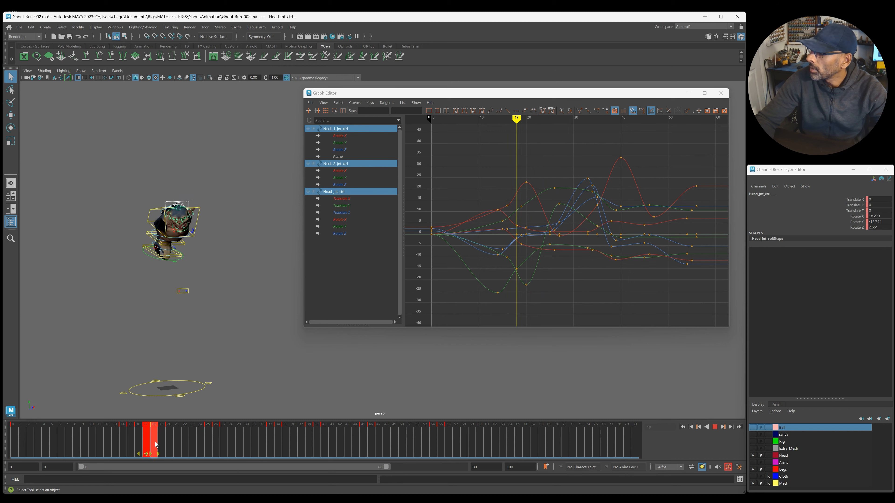
click(168, 443)
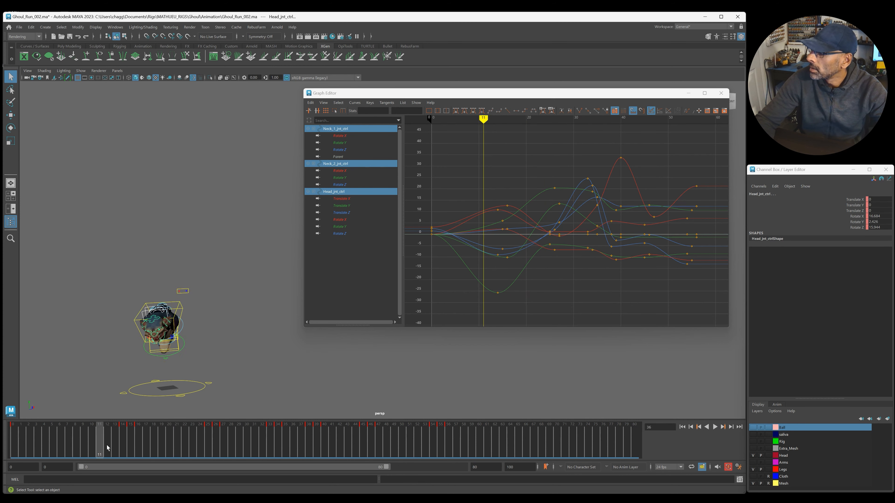
drag(106, 440, 214, 440)
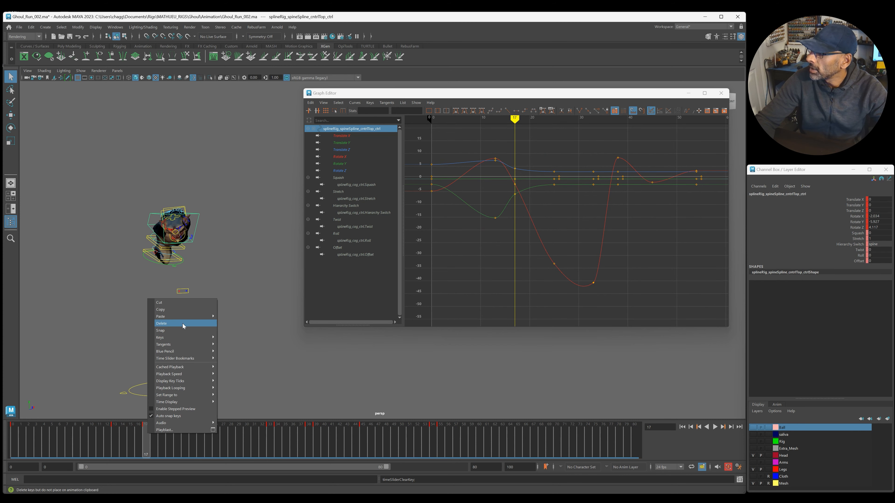
click(715, 427)
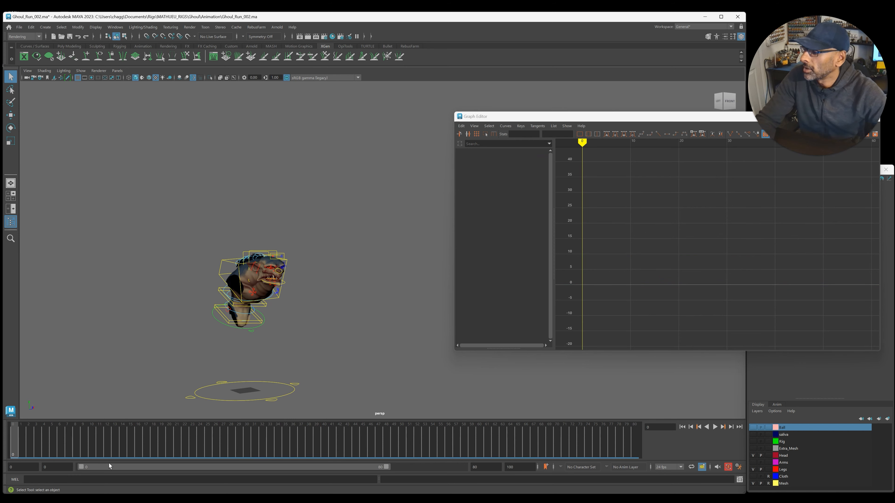
Close the Graph Editor, add and scale a red polygon sphere beside the ghoul, then undo it.
click(714, 426)
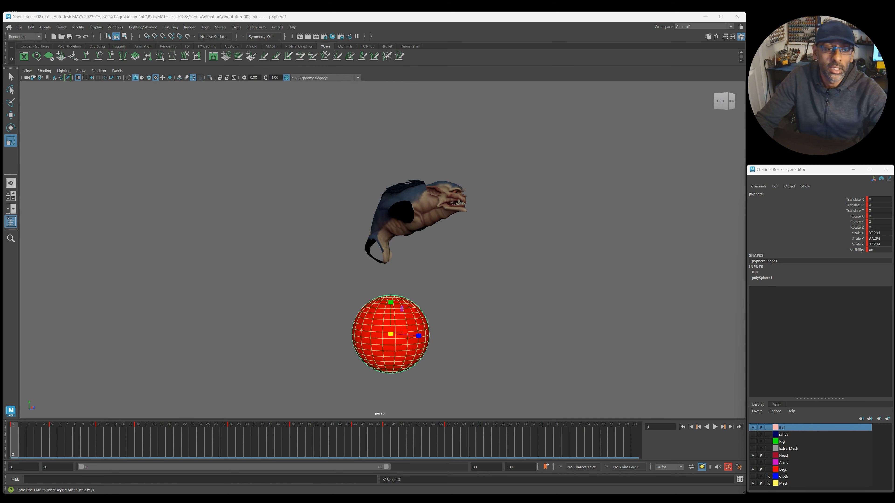
click(723, 427)
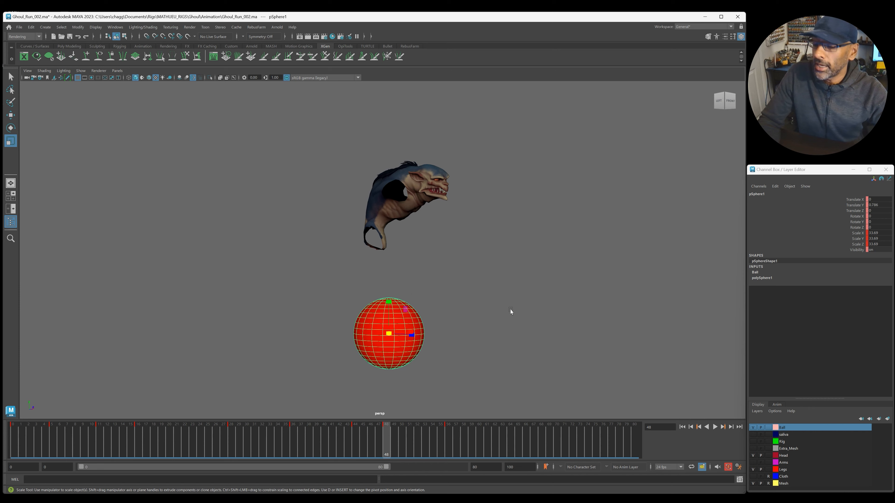
click(715, 427)
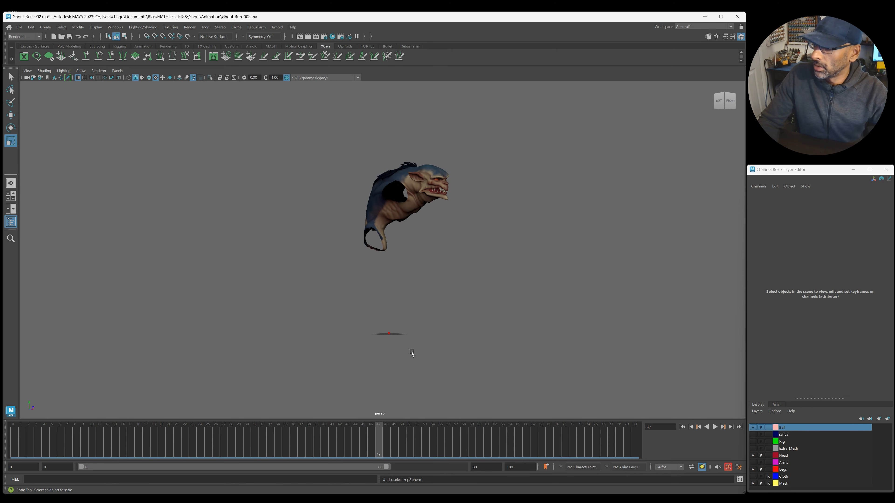
click(715, 426)
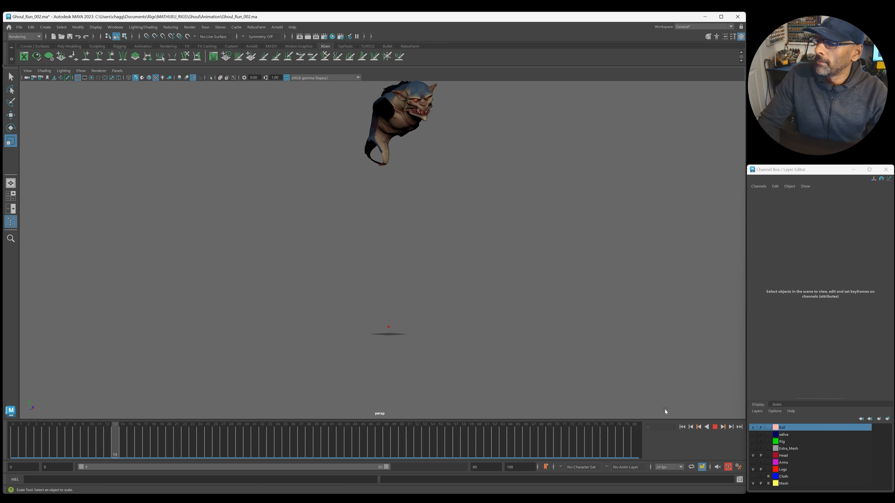
drag(114, 439, 339, 440)
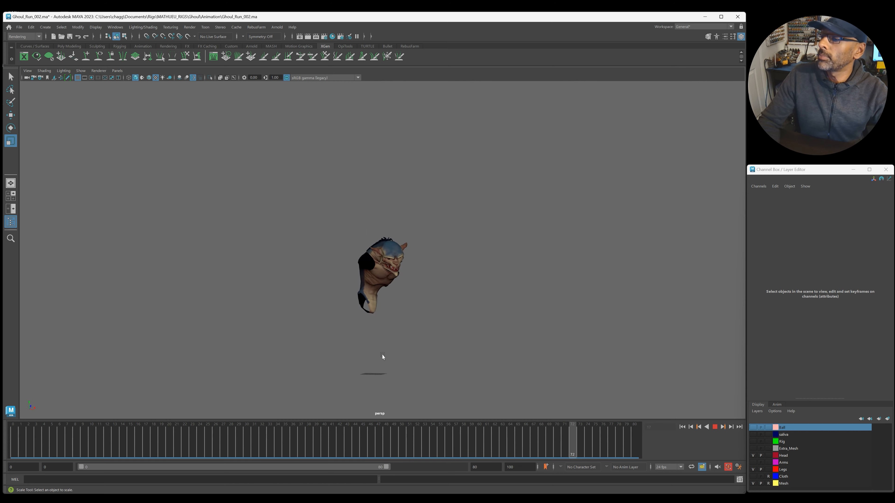
click(325, 439)
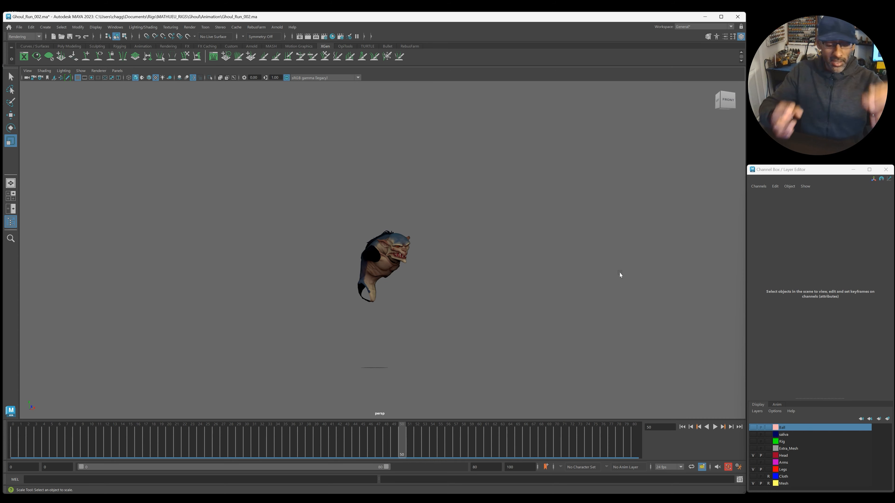
mouse_move(607, 262)
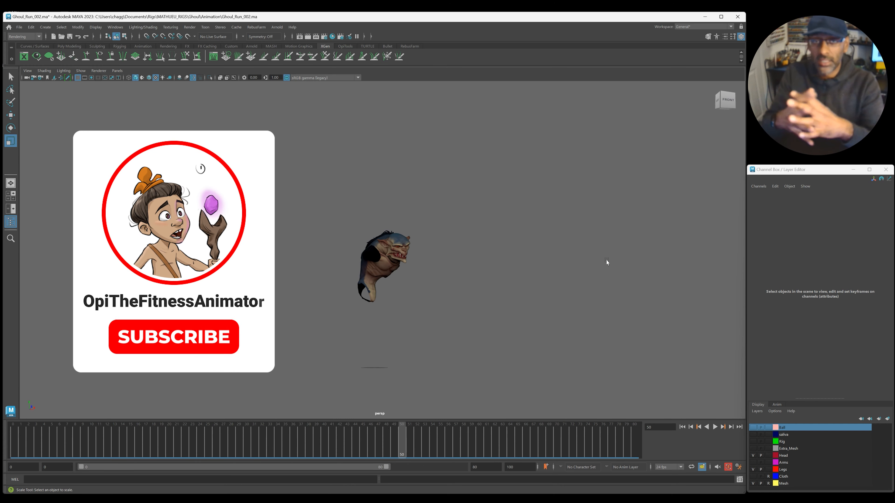
click(173, 336)
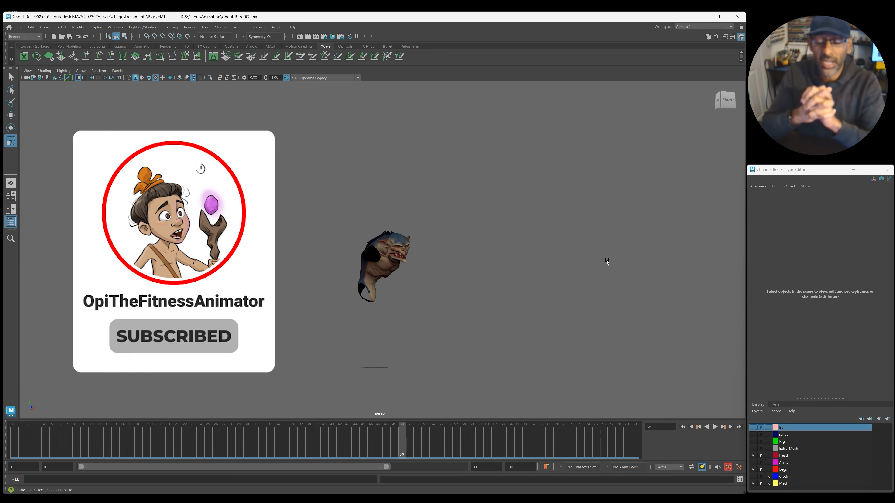